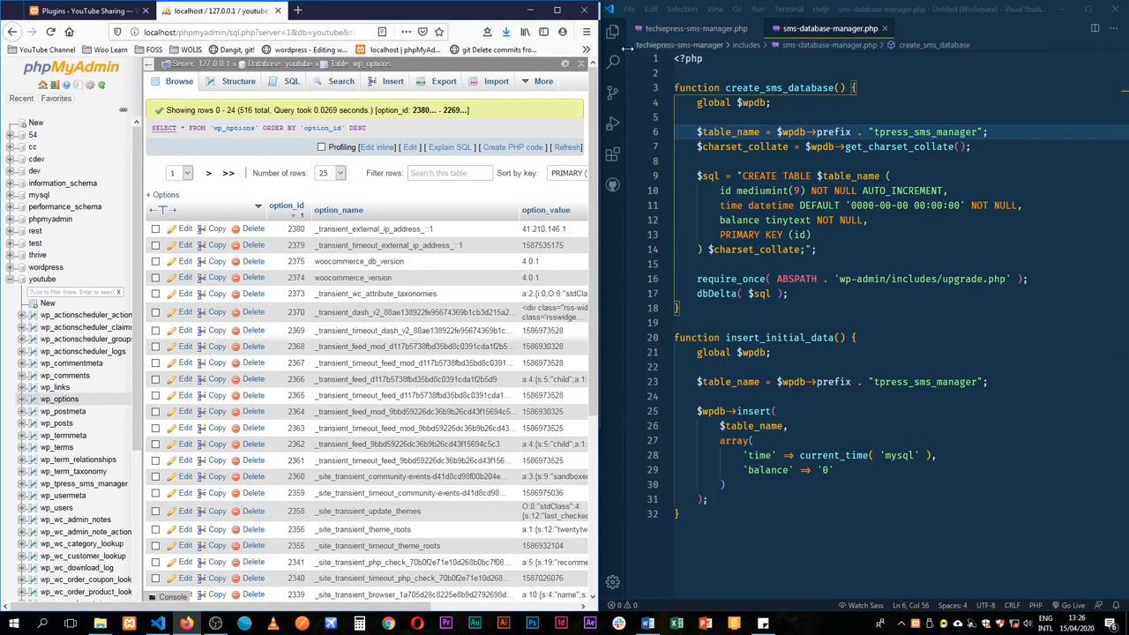
Switch to add-admin-menu.php and scroll down to the get_account_balance function.
click(612, 33)
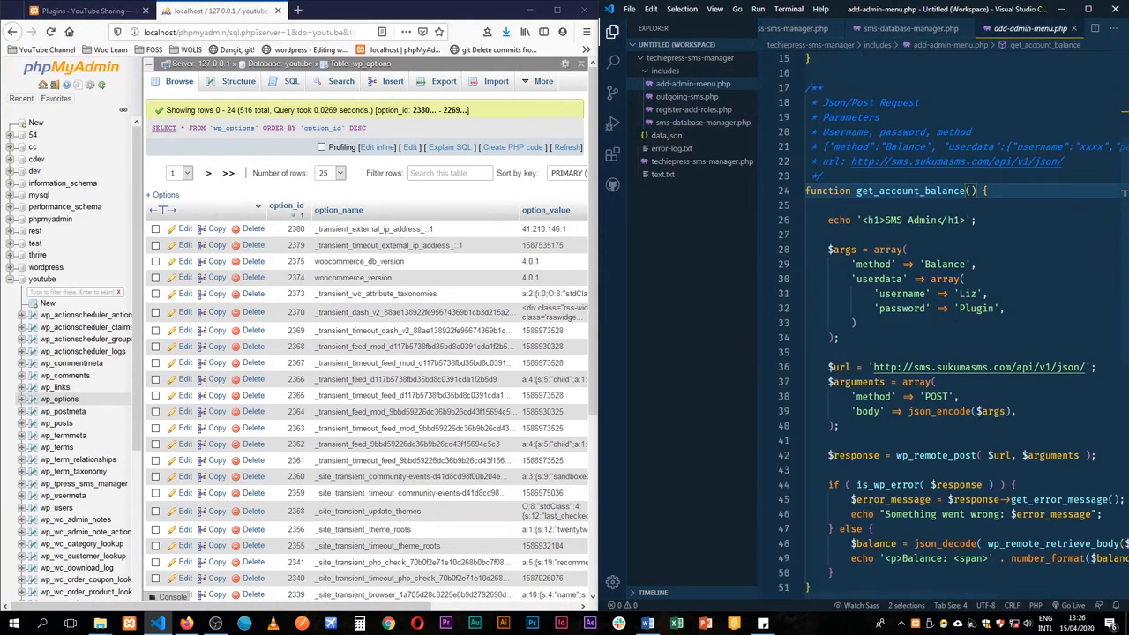
scroll(down, 3)
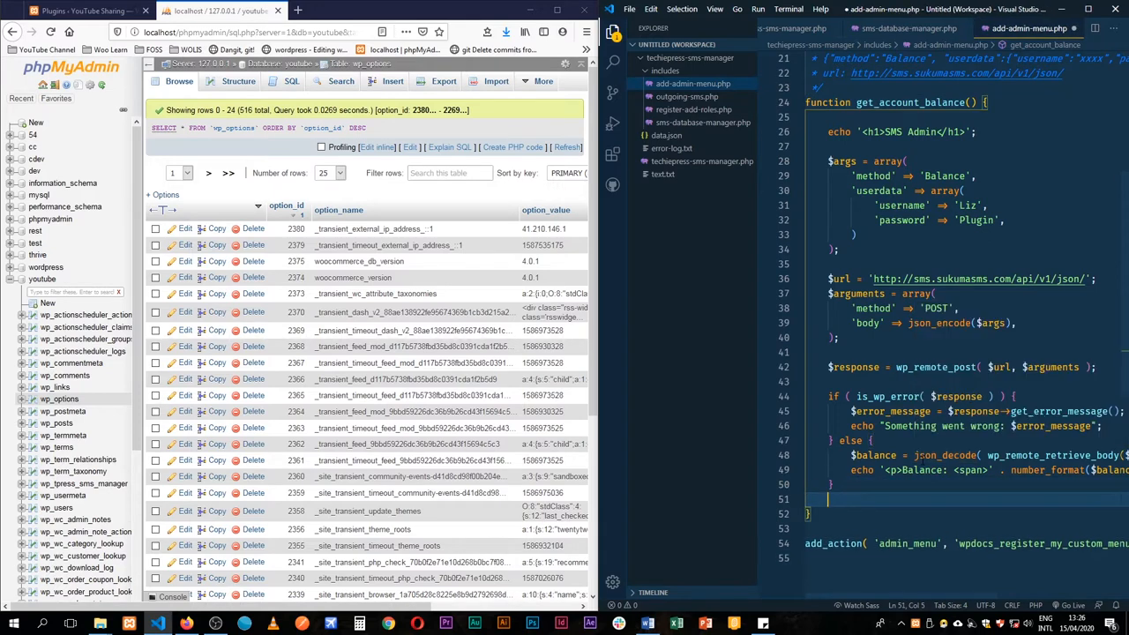
Add an if that returns early when the balance equals get_option('tpress_account_balance').
text(if( 'tpress_)
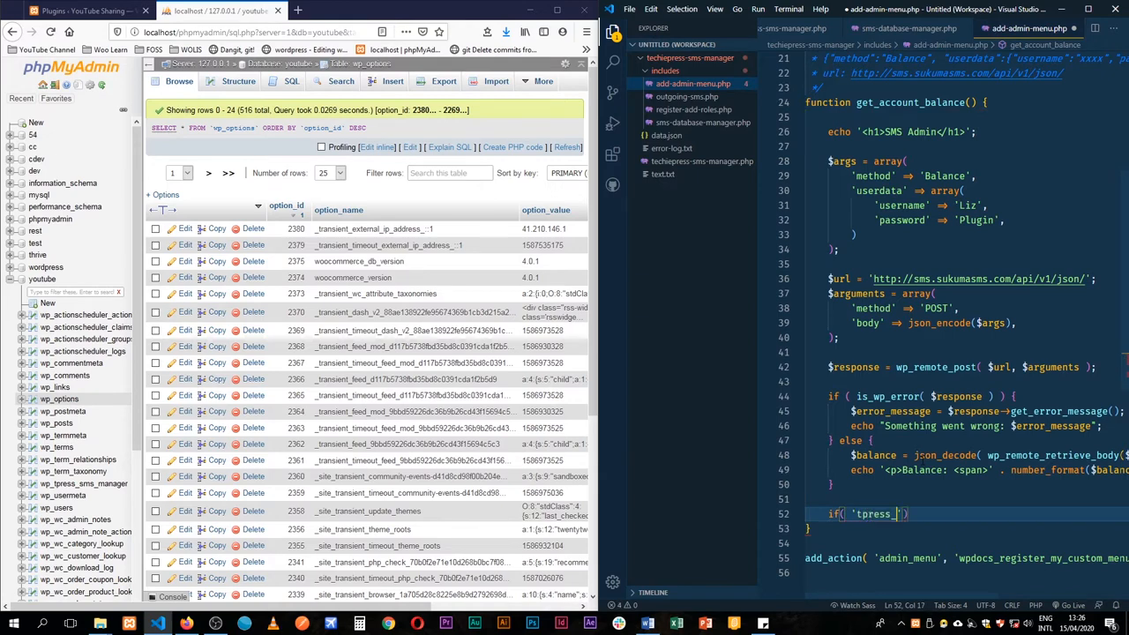
text(_account_balance)
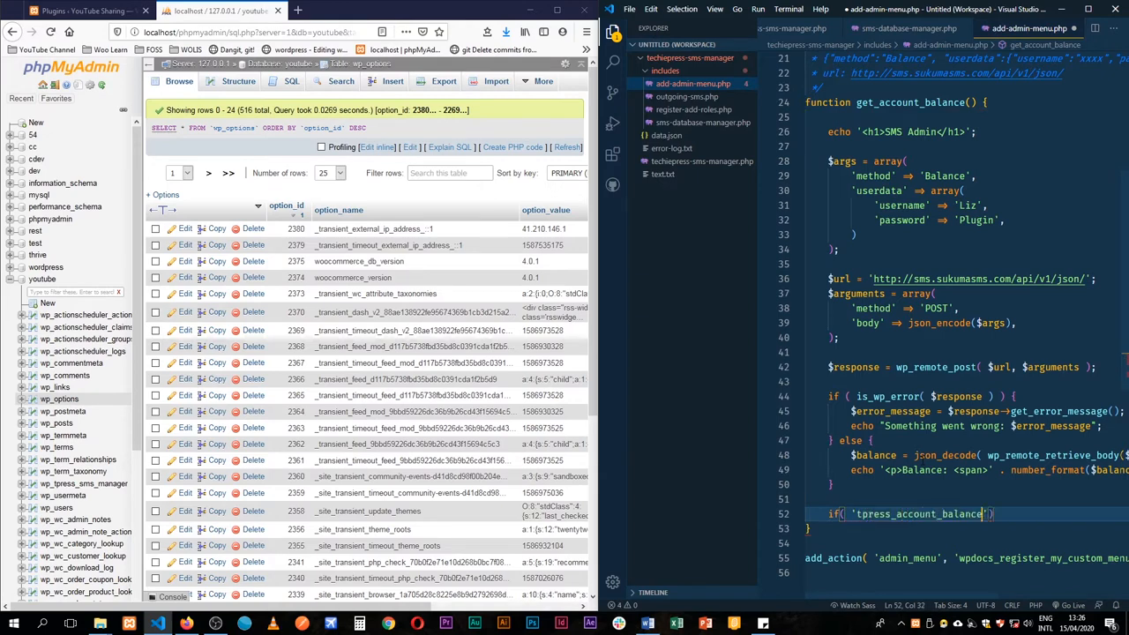
text(==)
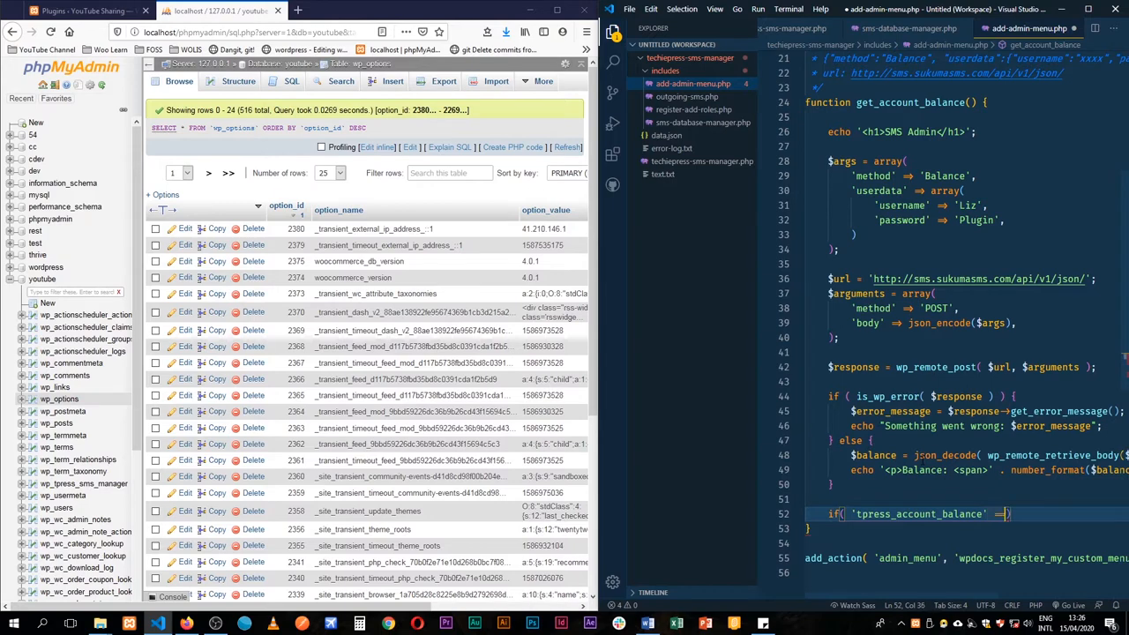
text(get)
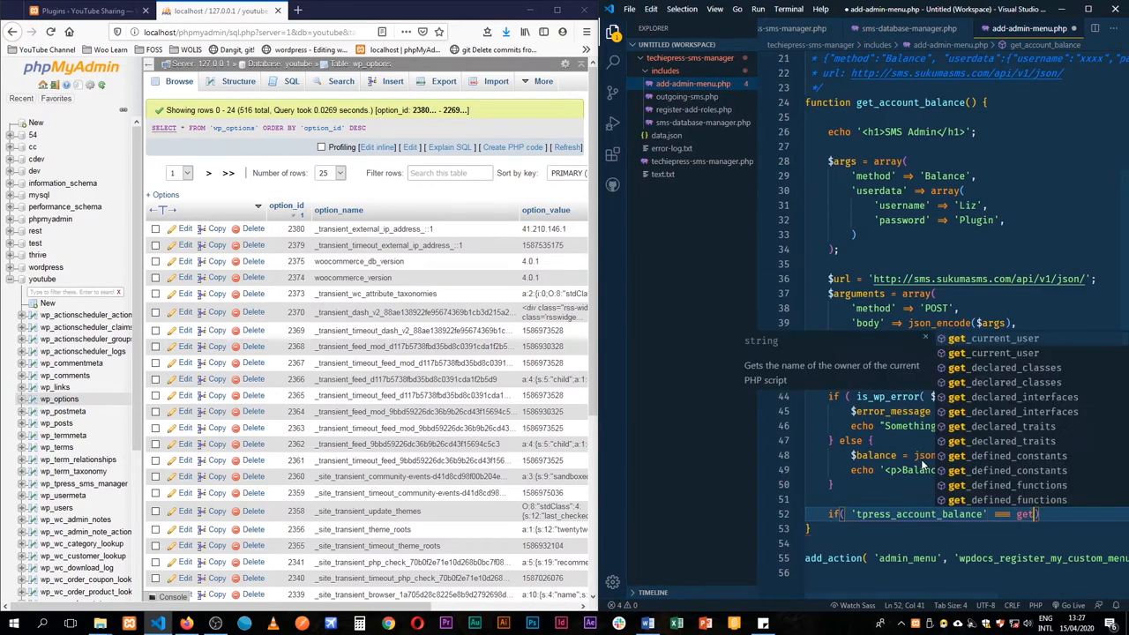
text(option)
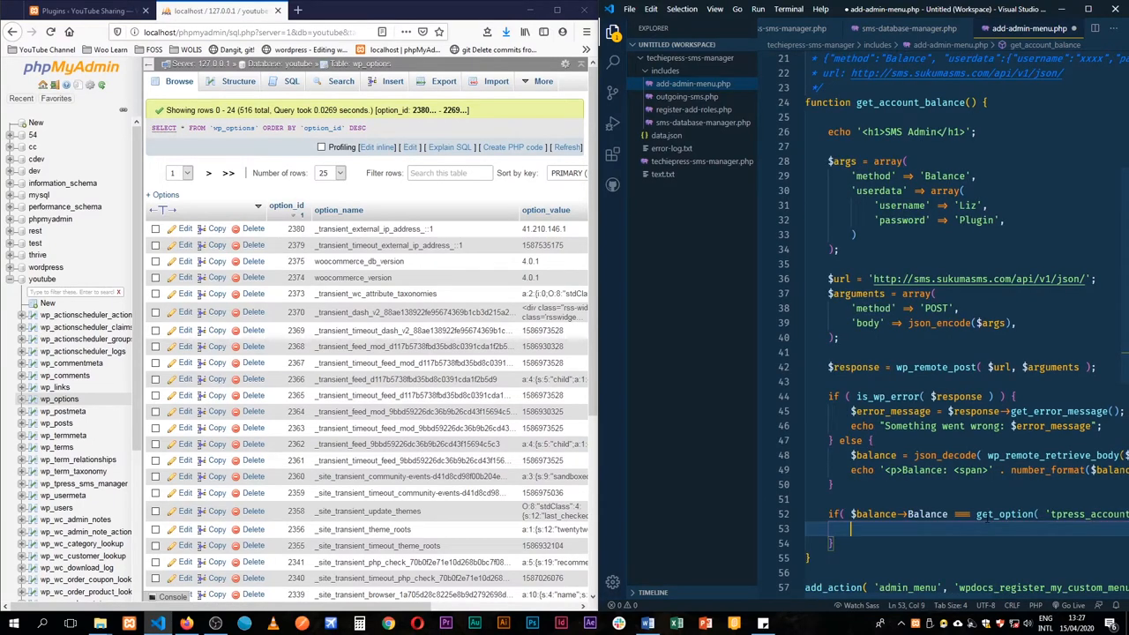
text(return;)
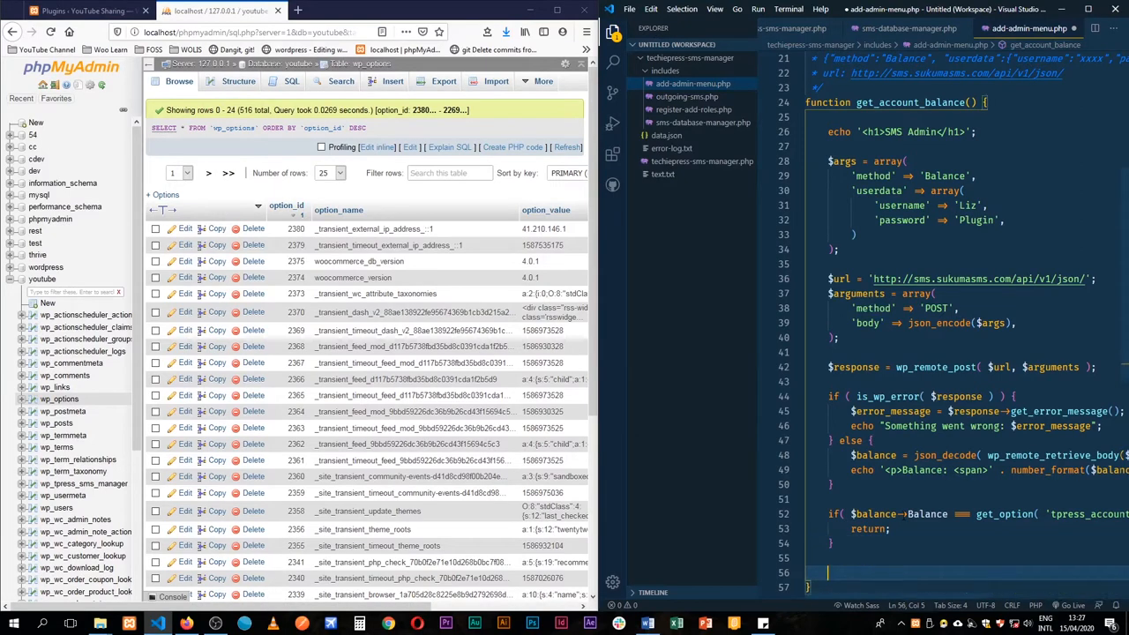
Add update_option('tpress_account_balance', $balance->Balance) to store a changed balance.
text(update_option( , $value, $autoload)
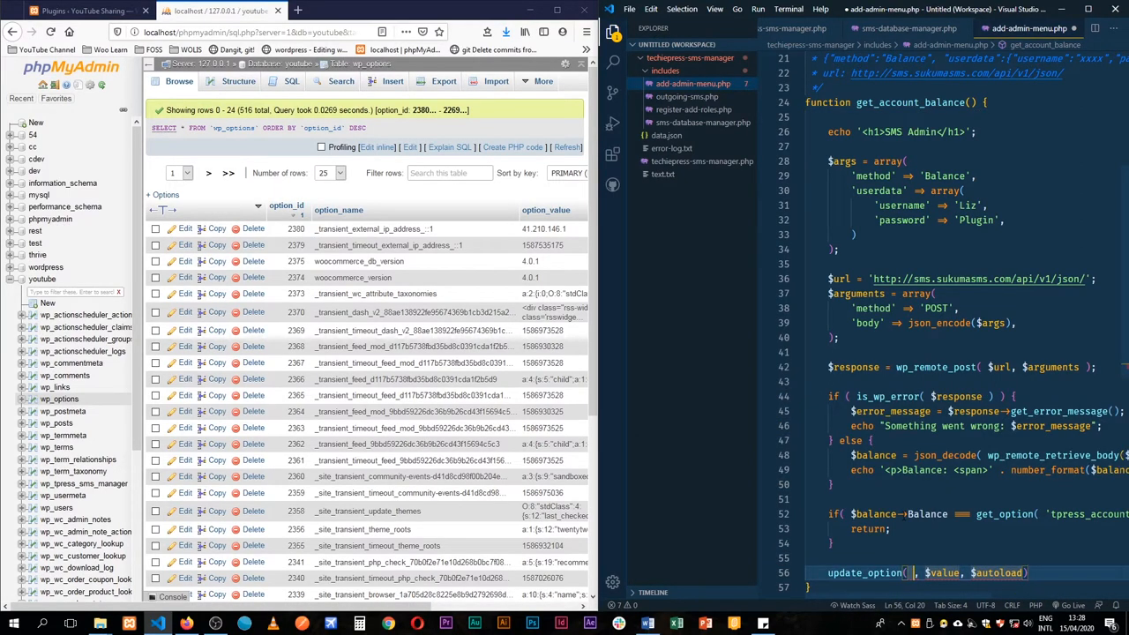
text('')
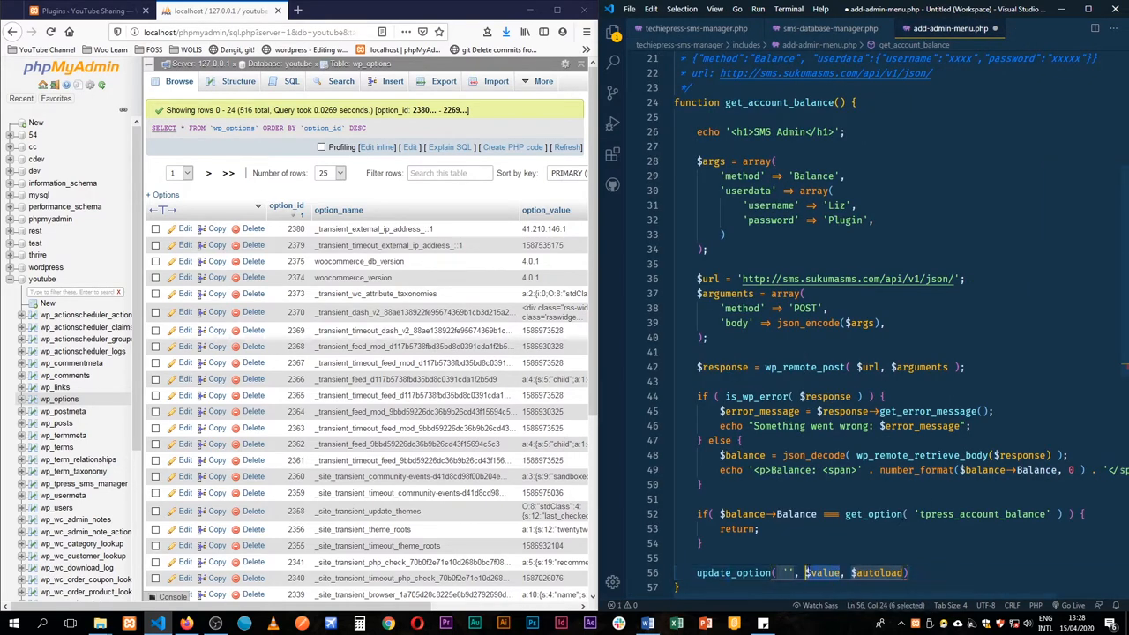
text($balance->Balance)
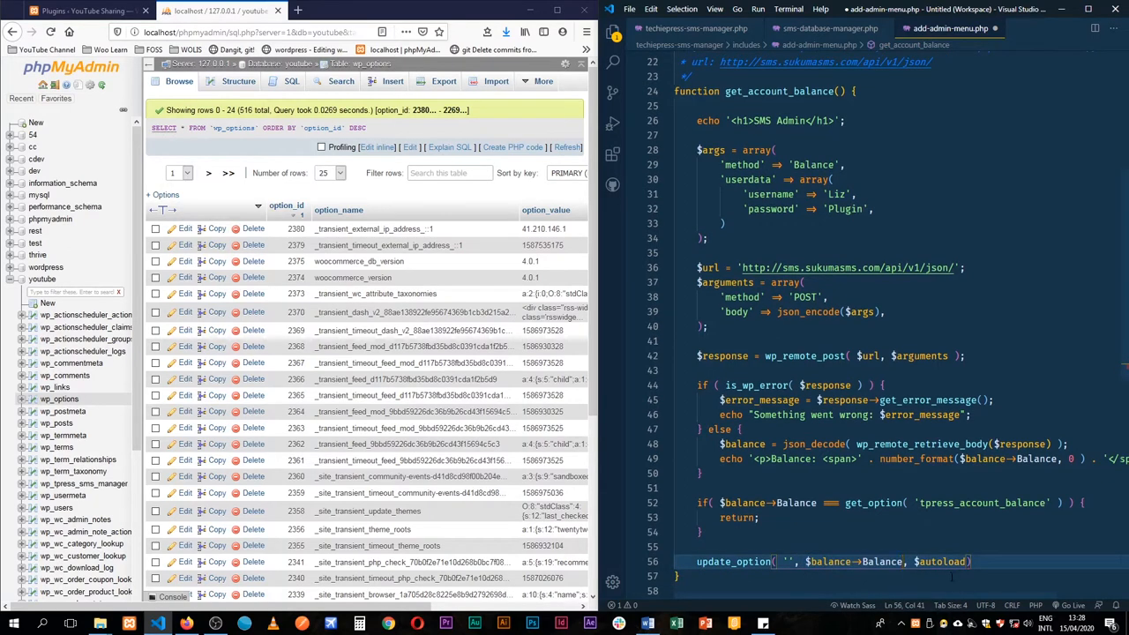
key(BackSpace)
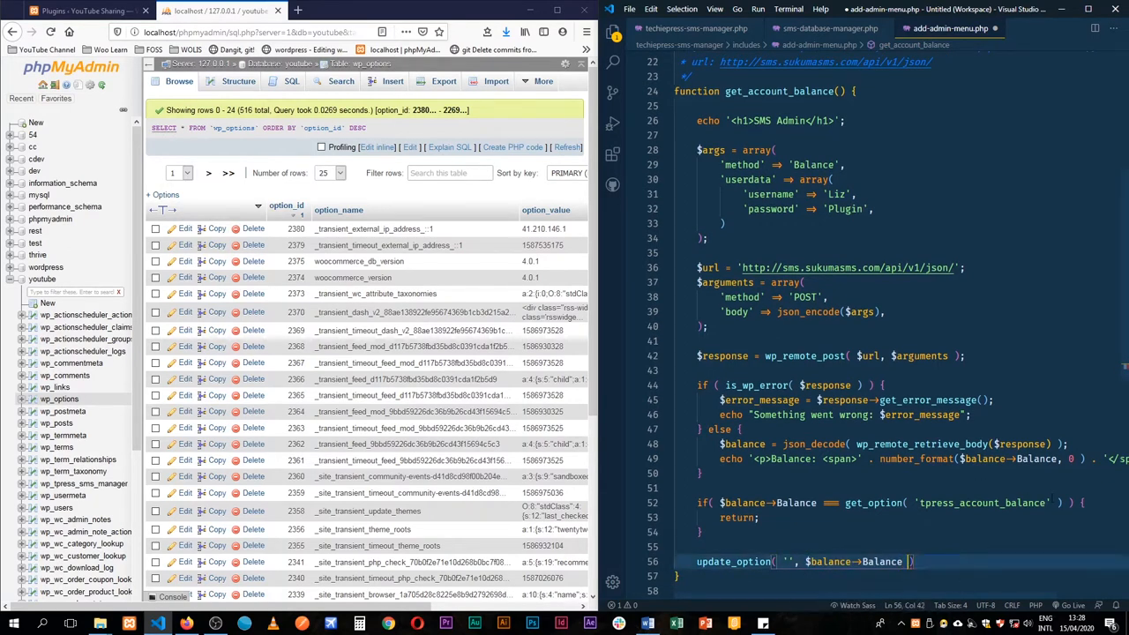
double_click(981, 502)
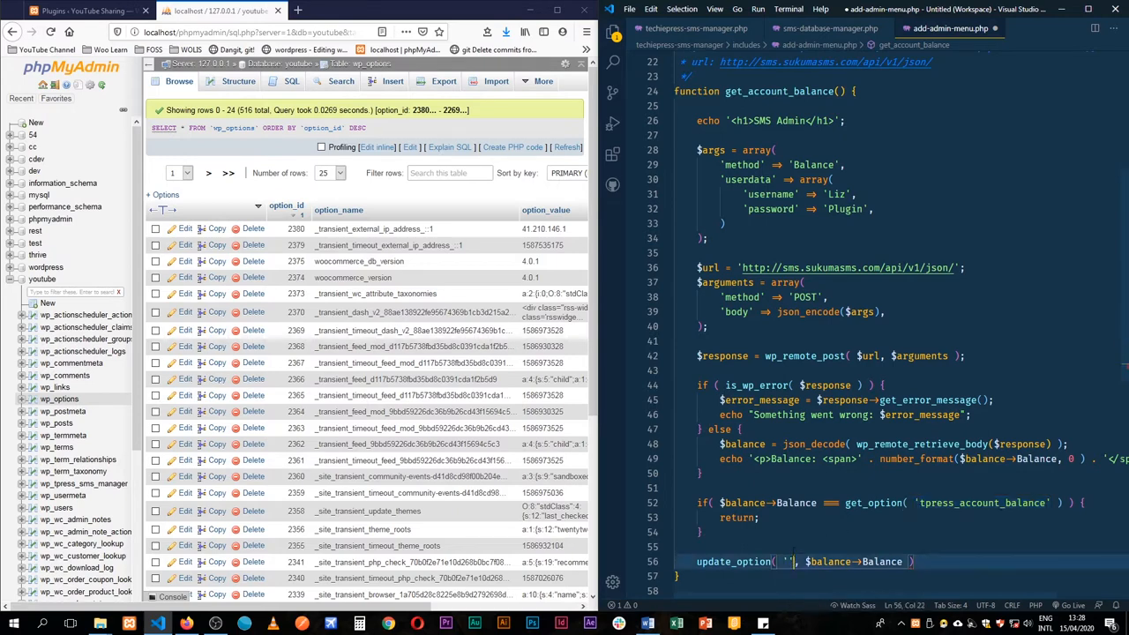
text(tpress_account_balance)
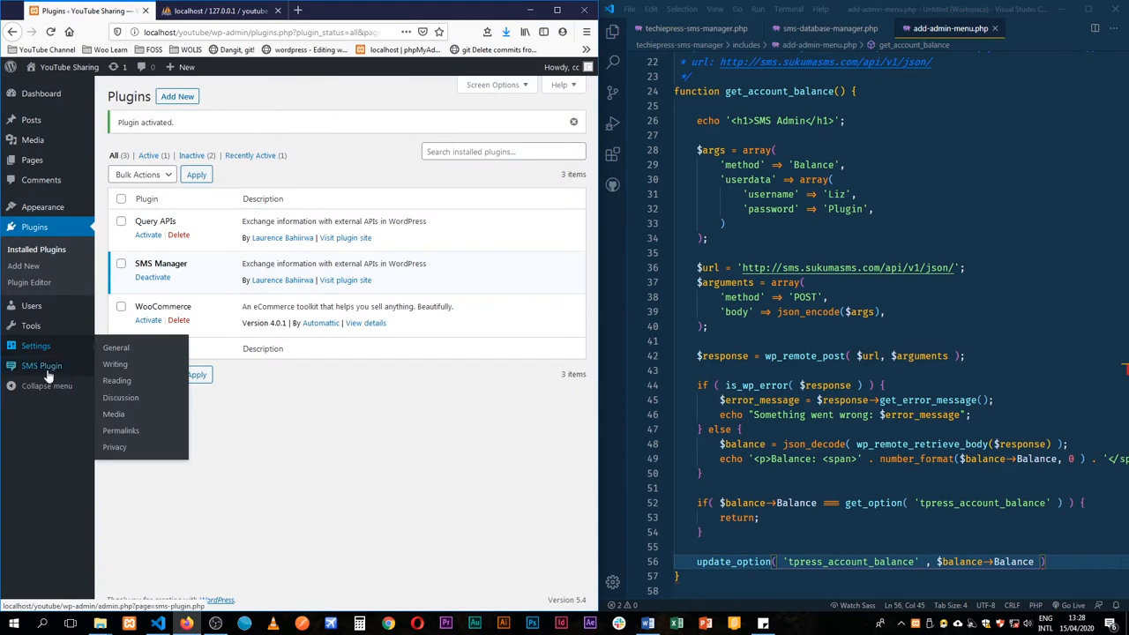
Open the SMS Plugin admin page and highlight the displayed 10,230 balance.
click(42, 365)
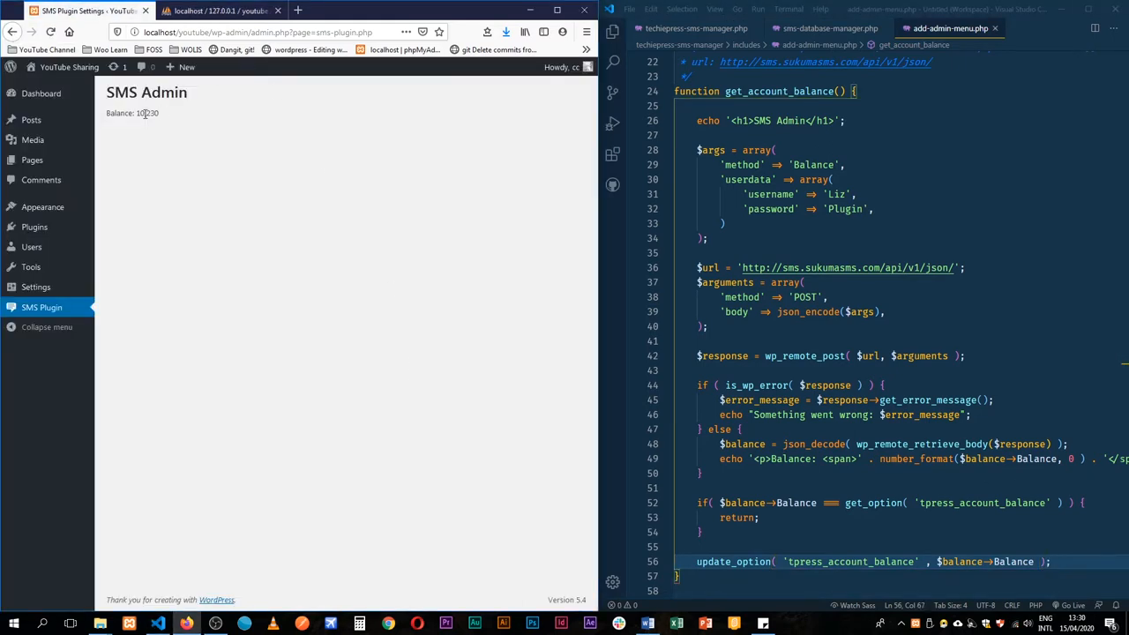
double_click(148, 113)
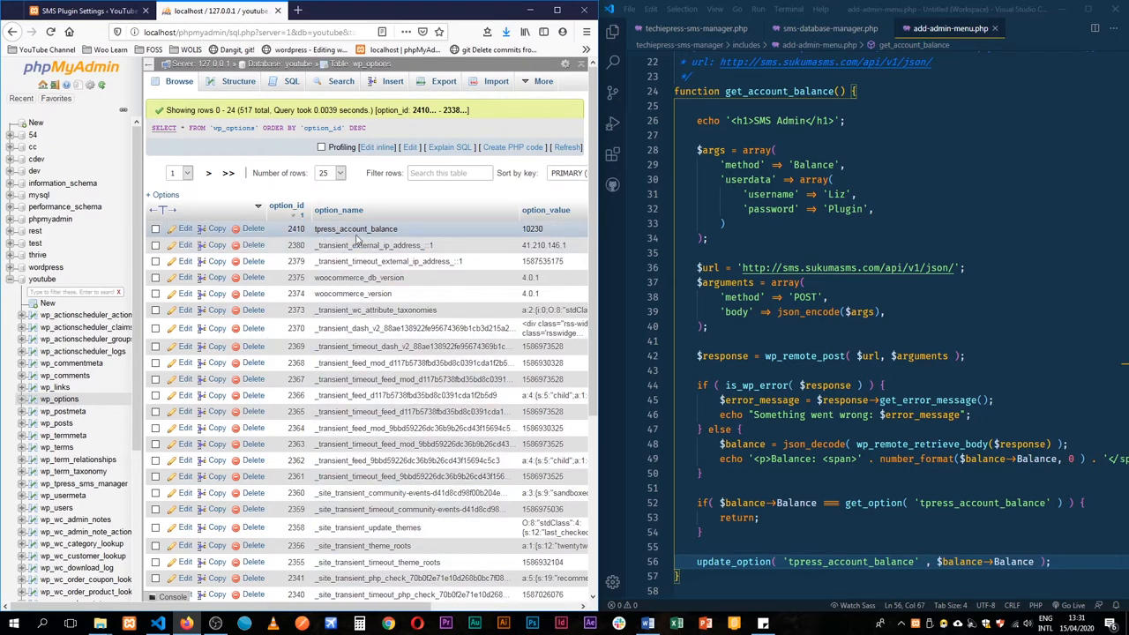
Scroll wp_options and highlight the tpress_account_balance row holding 10230.
scroll(down, 3)
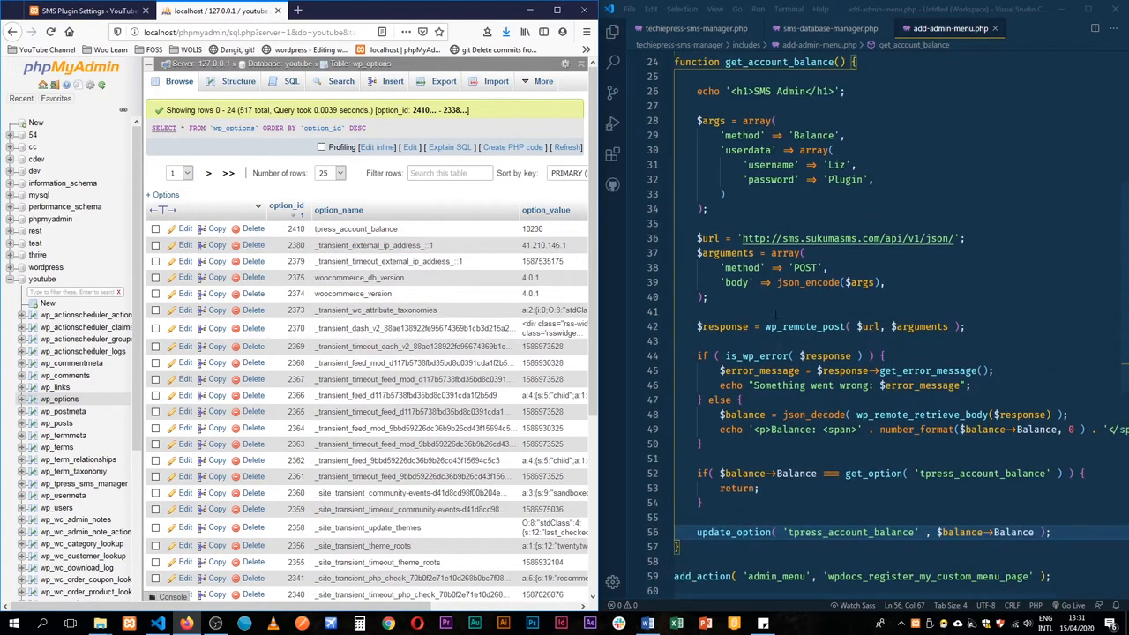
scroll(down, 3)
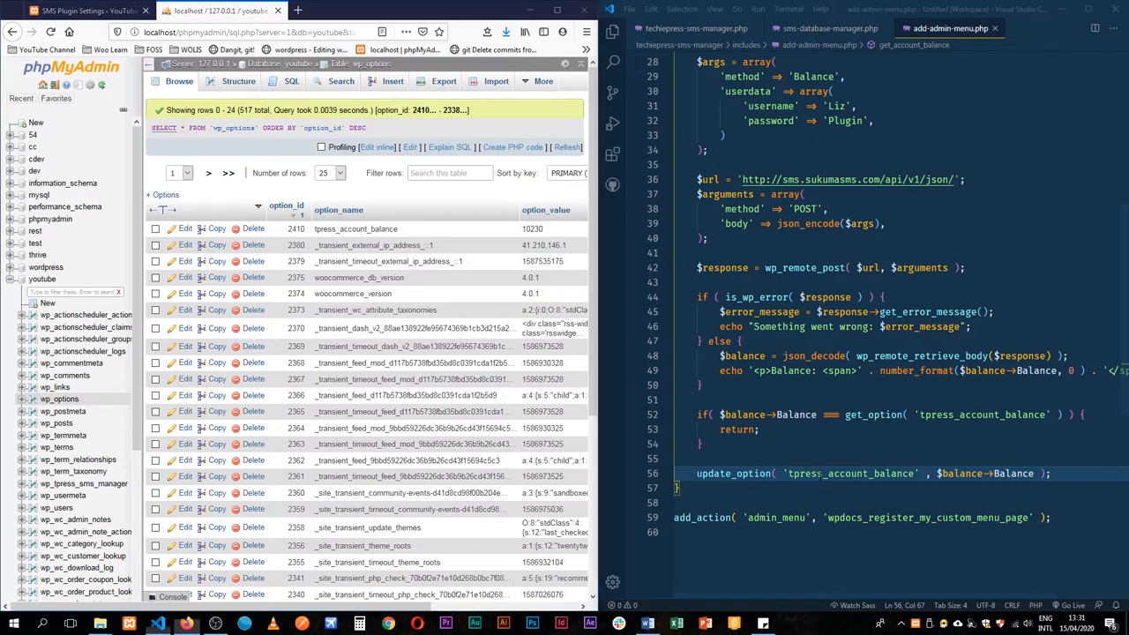
double_click(850, 474)
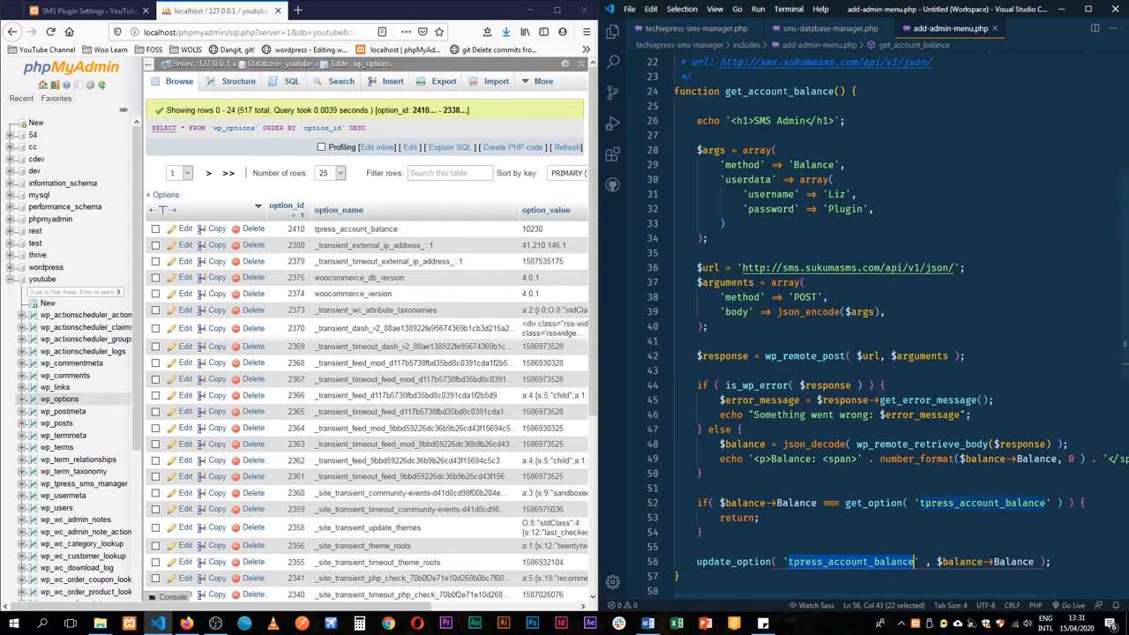
Add an update_the_database_balance(); call on a new line after update_option.
scroll(down, 3)
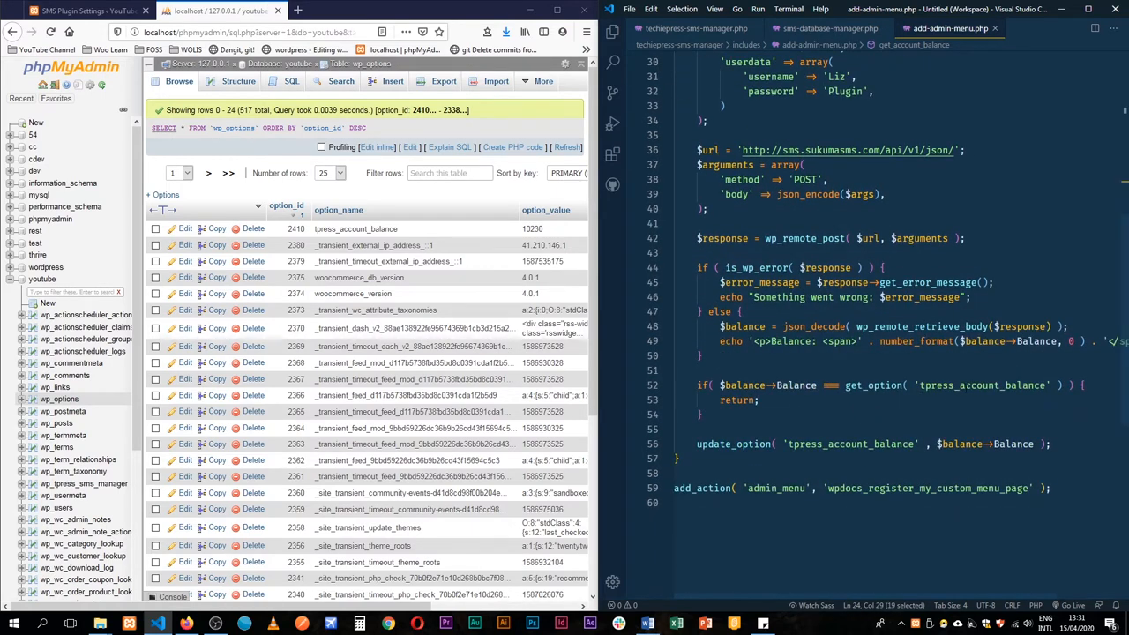
click(1050, 443)
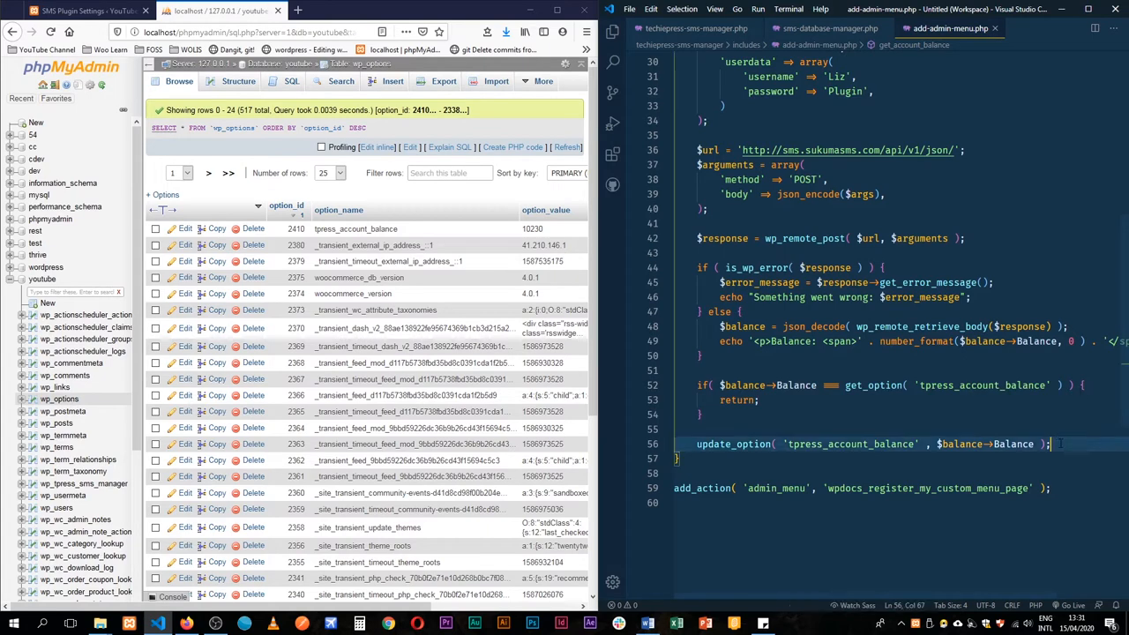
text(upd)
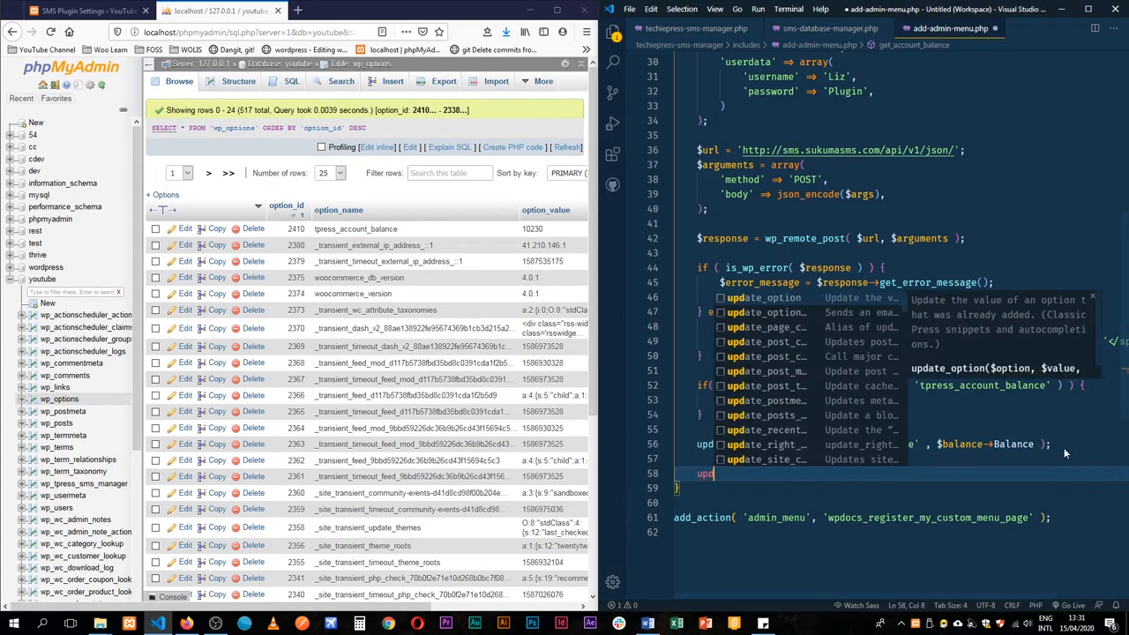
text(update_the_database_t)
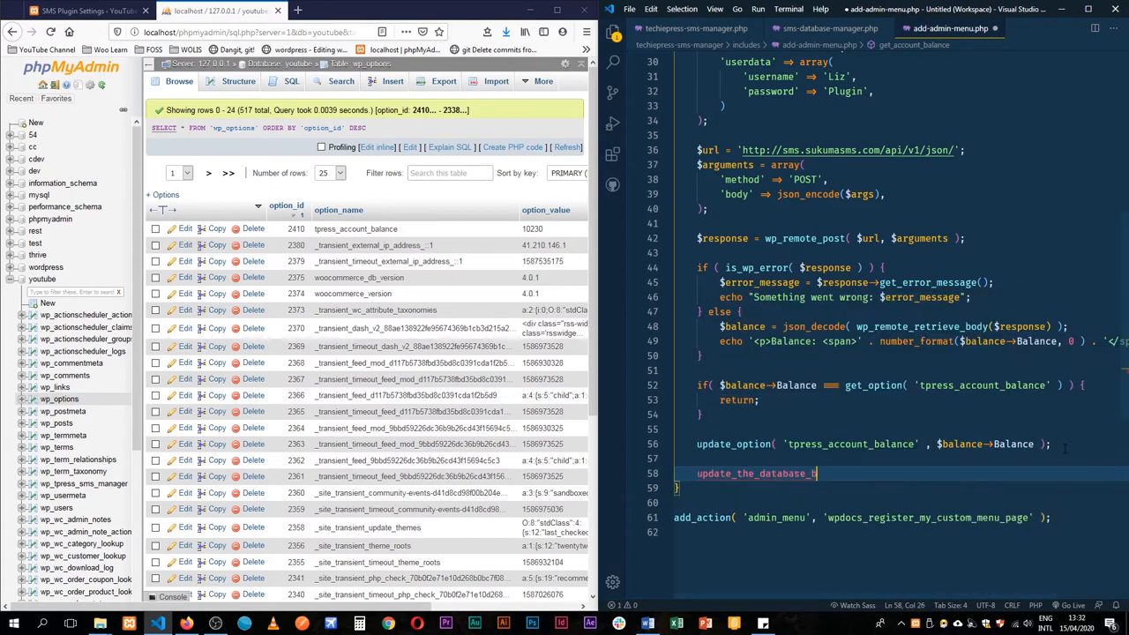
text(alance();)
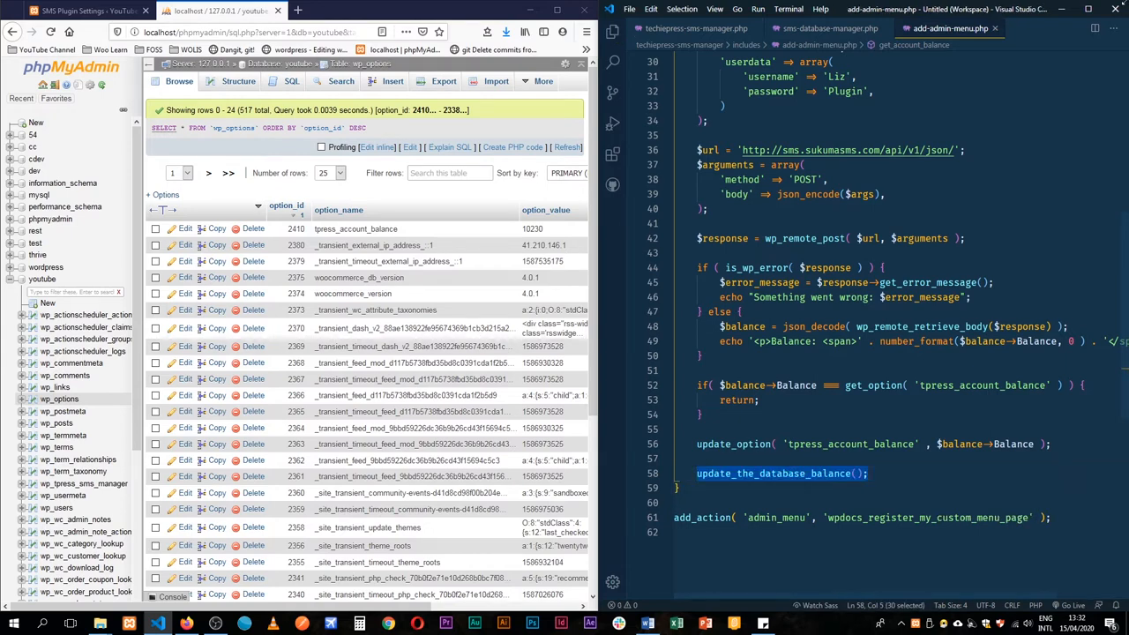
In sms-database-manager.php, select and comment out the insert_initial_data body.
click(828, 27)
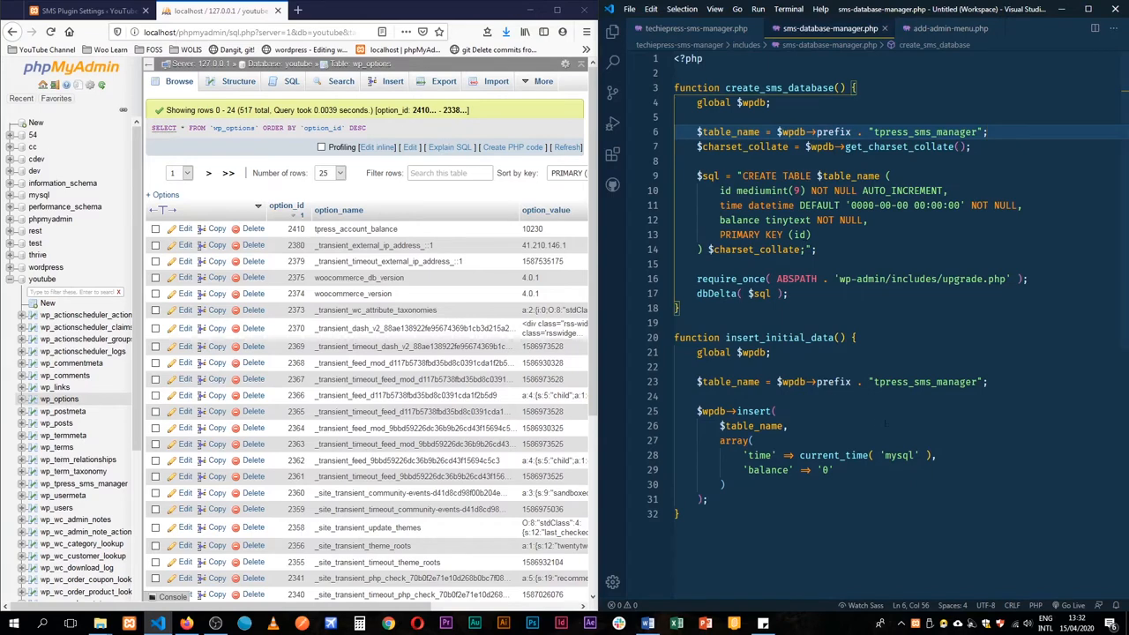
text(function update_the_database_balance() {)
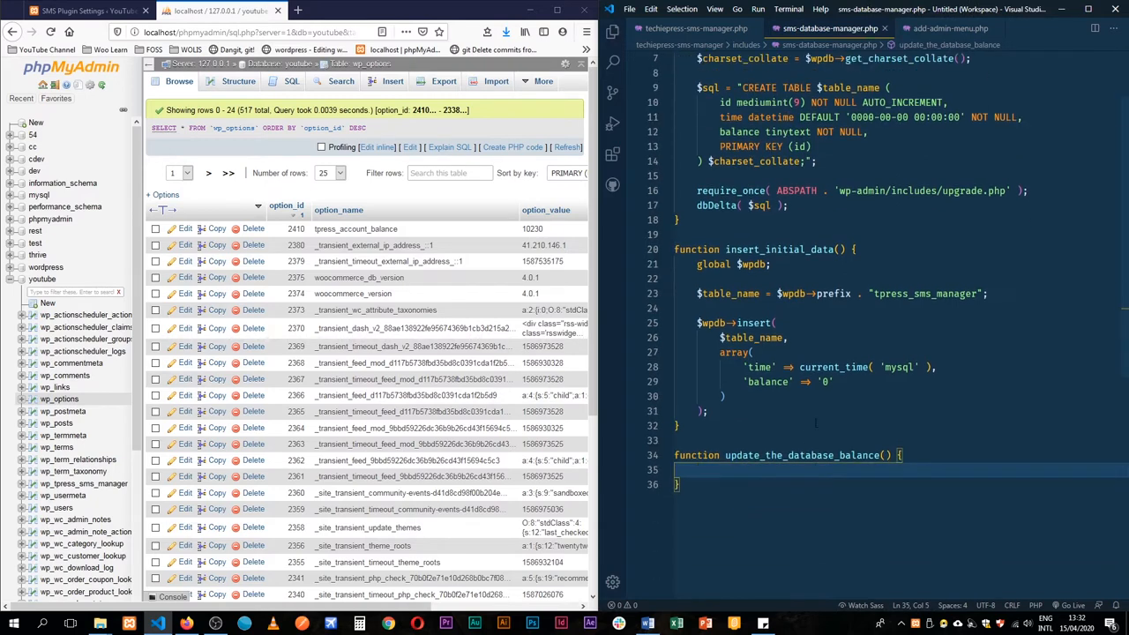
scroll(down, 3)
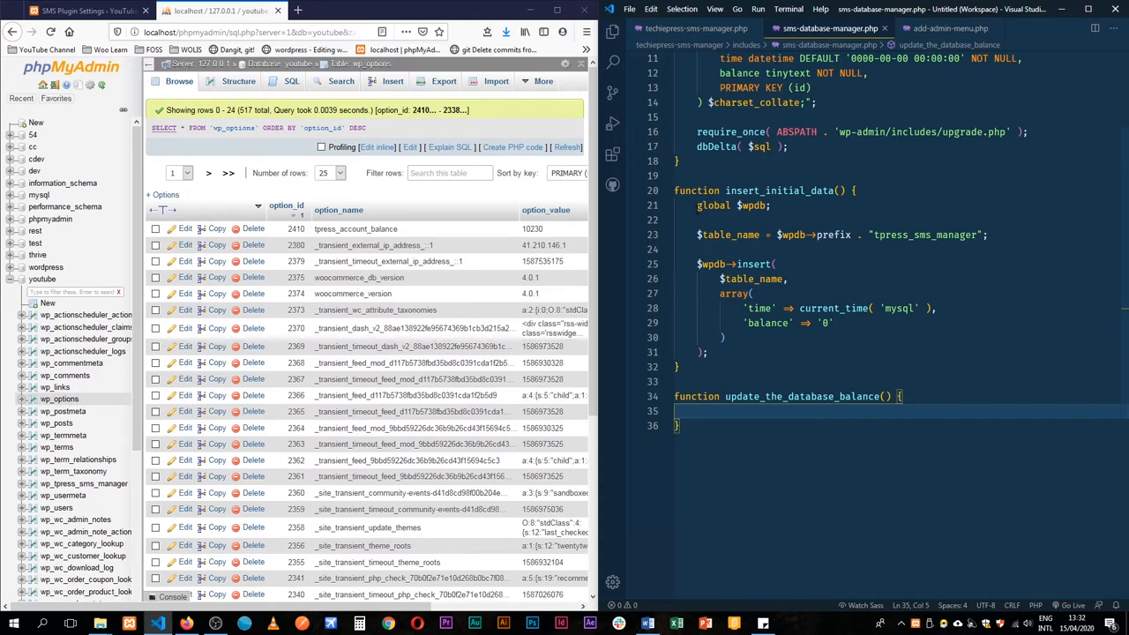
drag(697, 205, 708, 352)
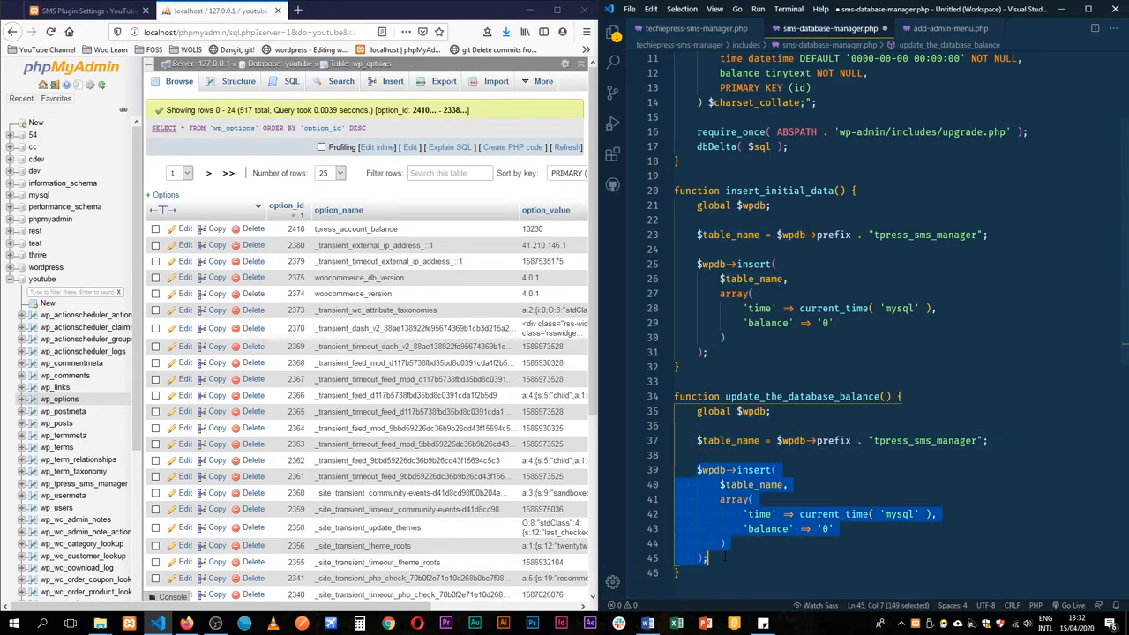
key(ctrl+/)
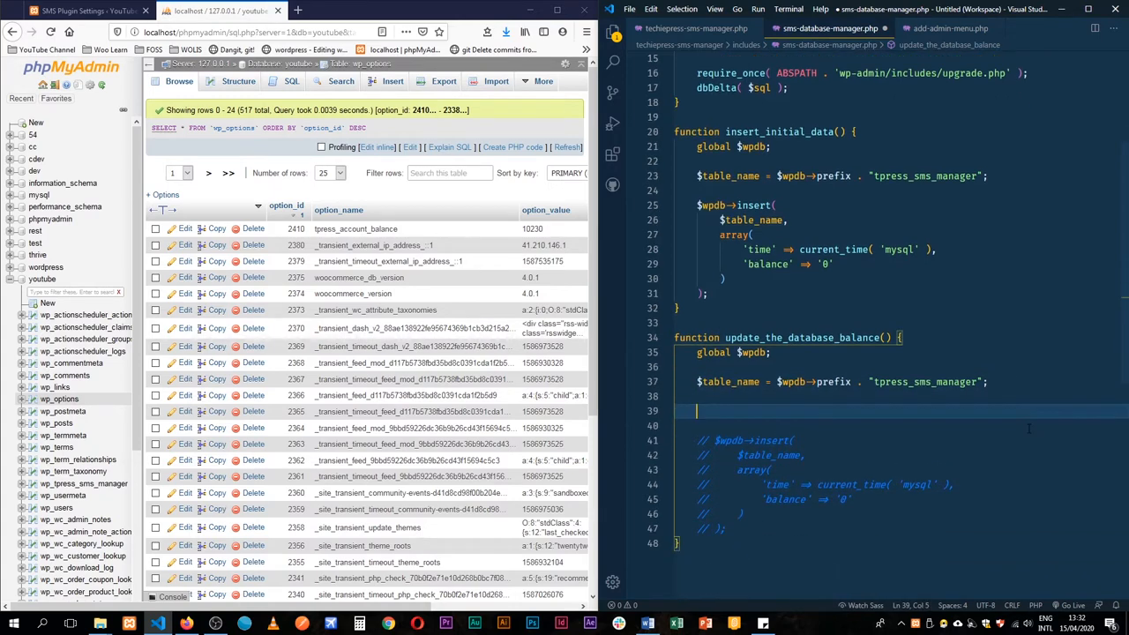
Write a comment comparing the last entry with get_option( 'tpress_account_balance' ).
text(// Ge the last entry in the databas)
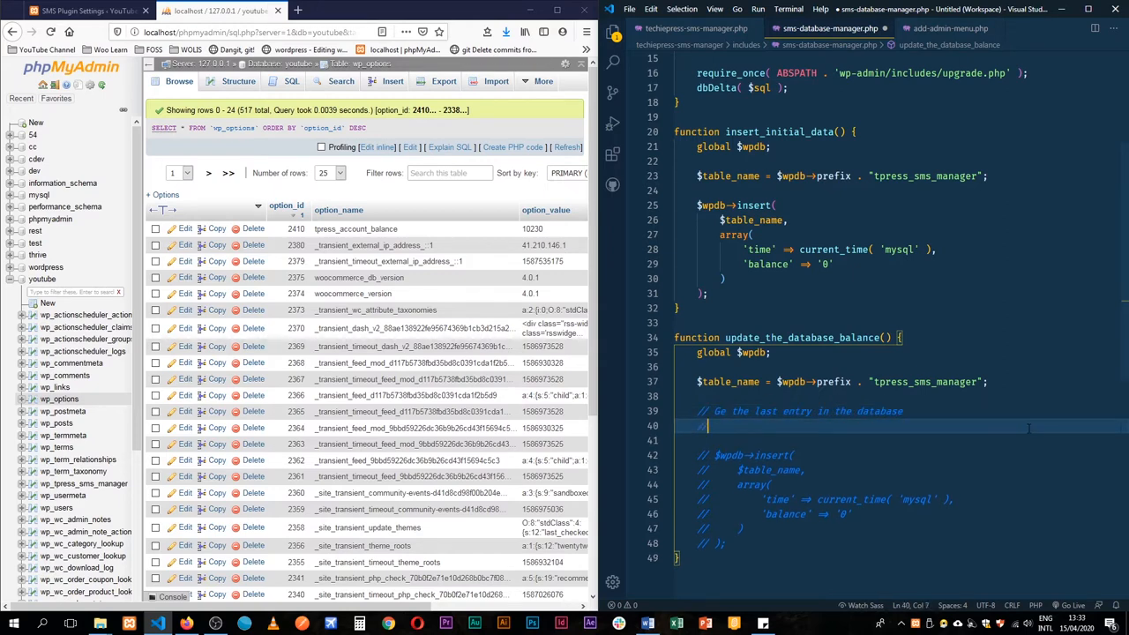
text(entry is)
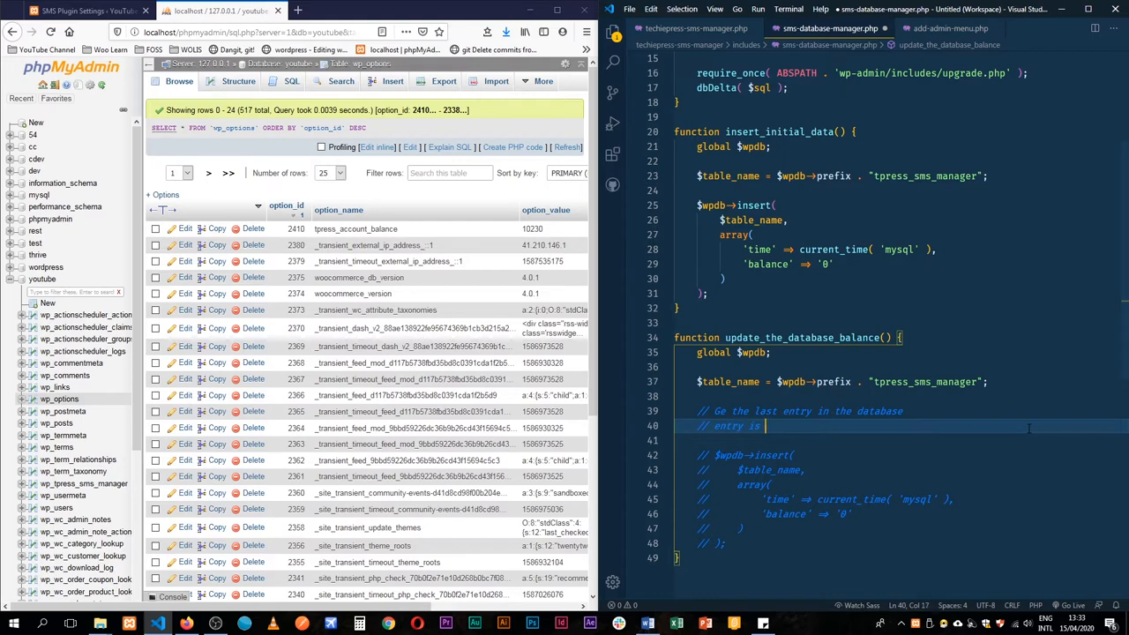
text(===)
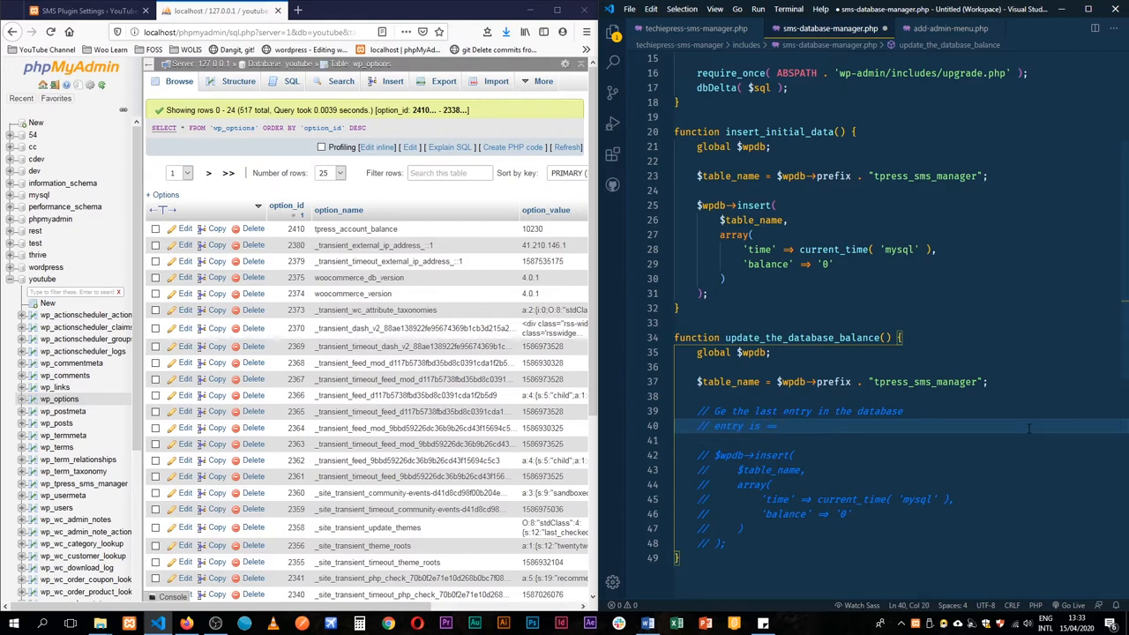
text(option tpress)
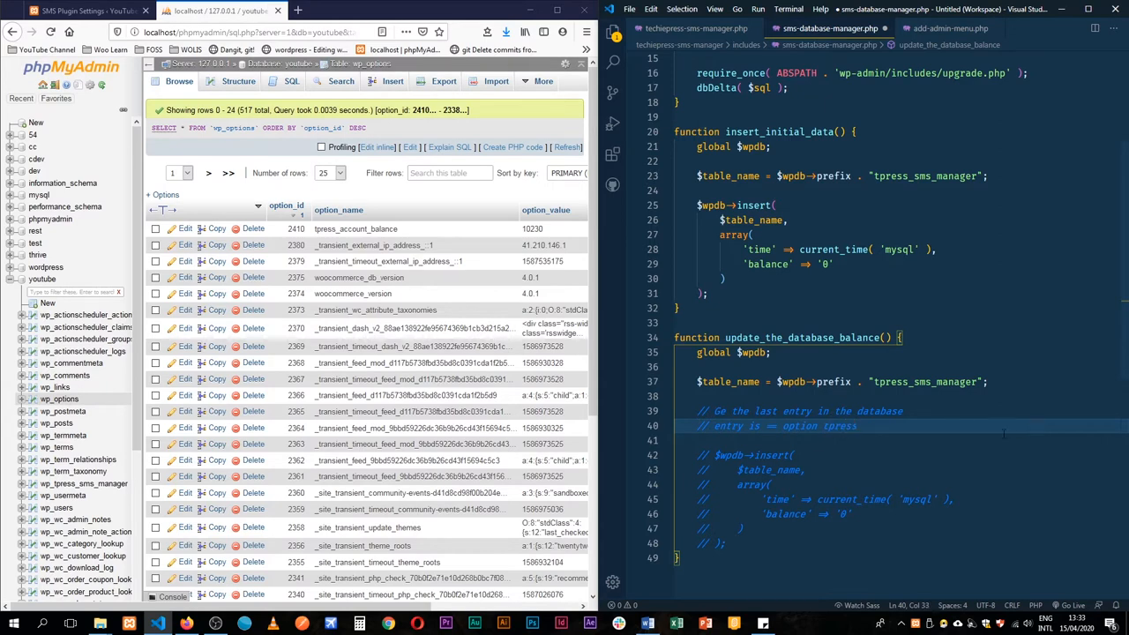
click(948, 28)
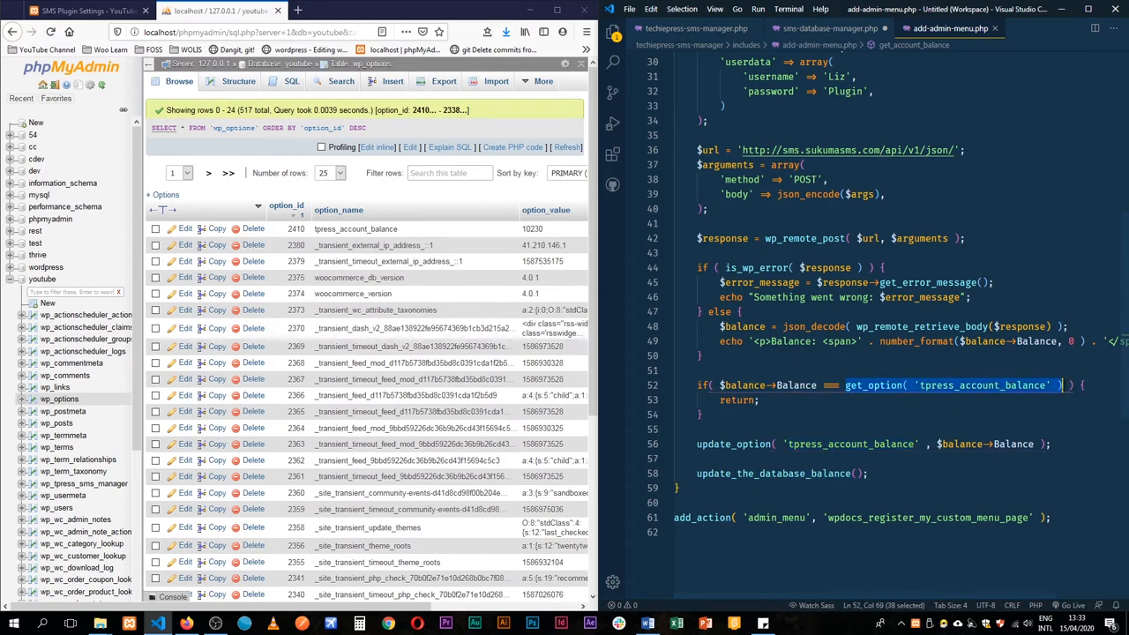
click(827, 27)
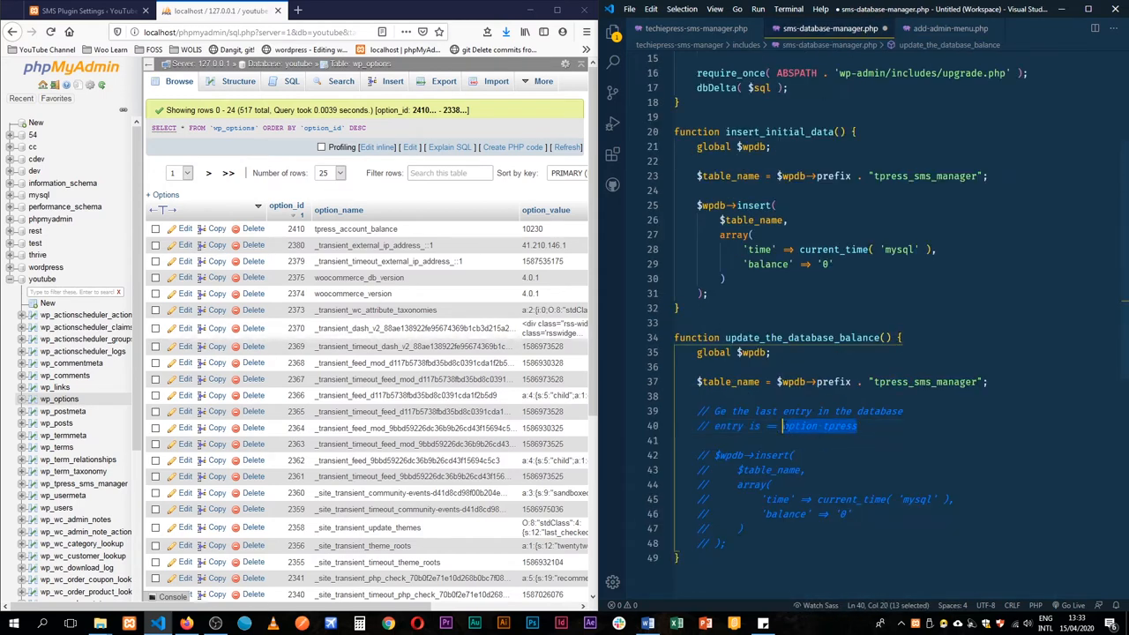
text(get_option( 'tpress_account_balance' ))
text($results = $wpdb->get_results( "SELECT * FROM $table_name ORDER BY id DESC LIMIT 1" );)
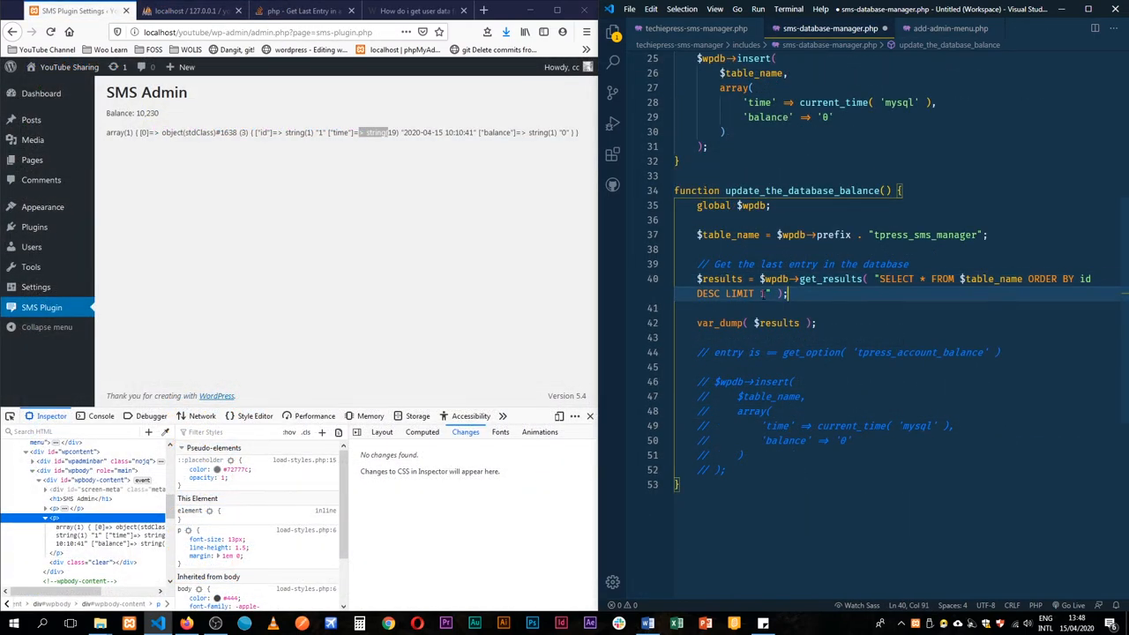
Dump $results->balance, note the NULL output, and start an intval balance comparison.
double_click(895, 279)
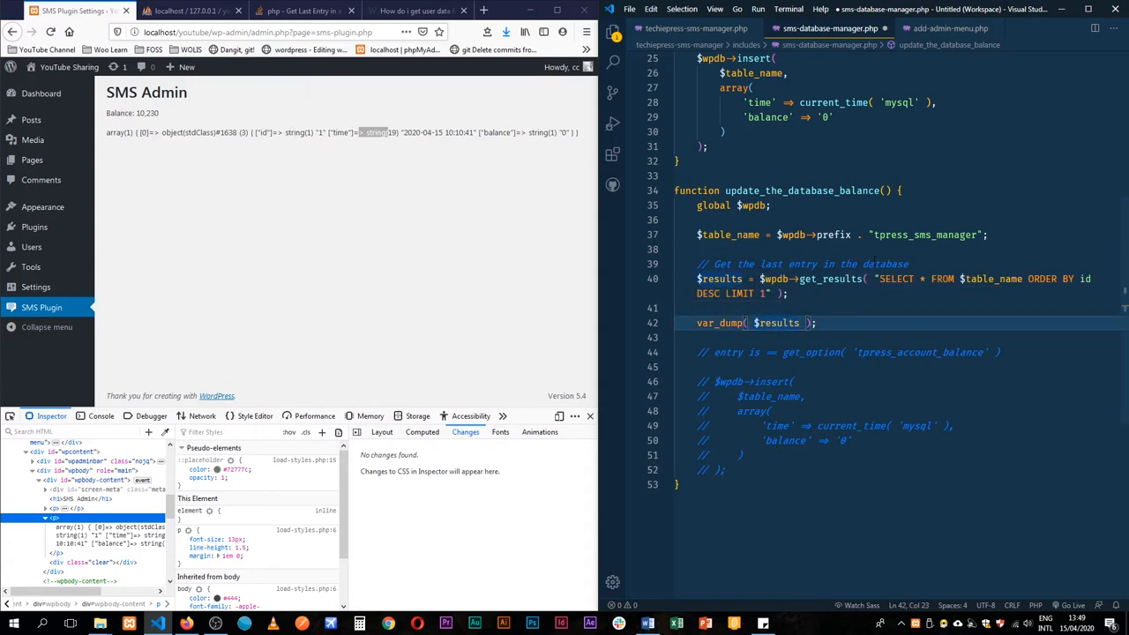
text(->balance)
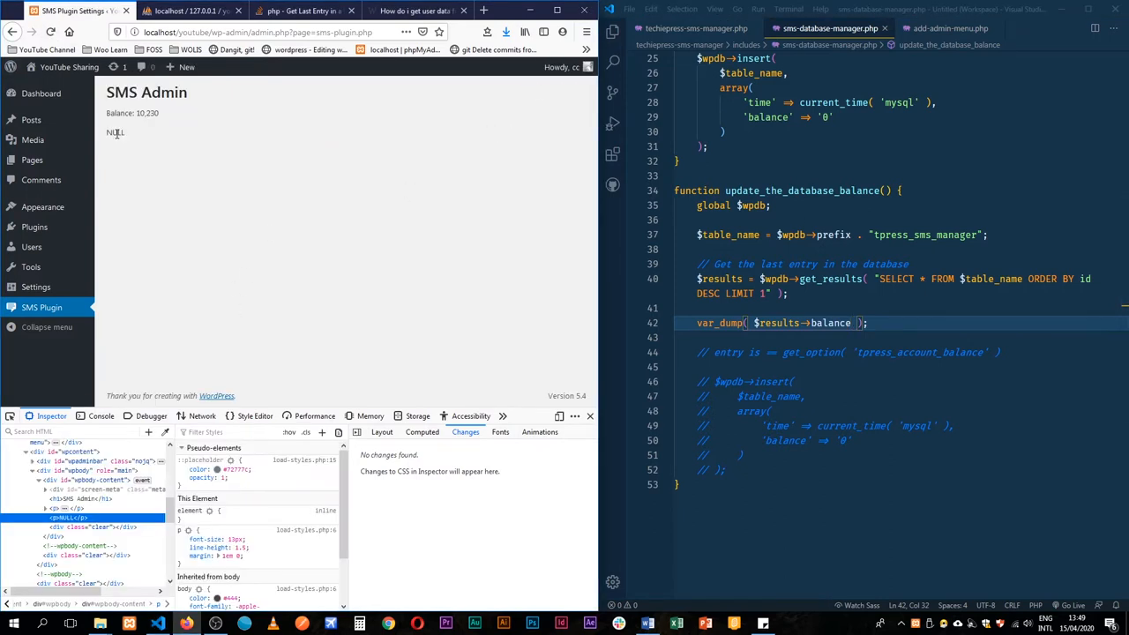
double_click(114, 132)
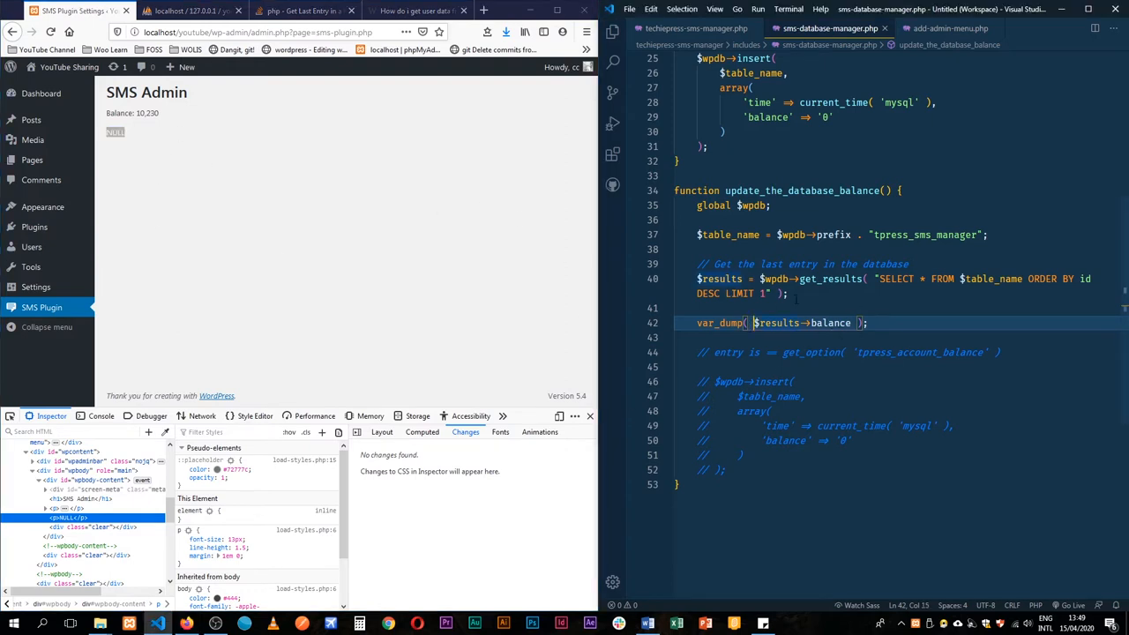
text(intval)
text(if( $results->balance == get_option( 'tpress_account_balance' )
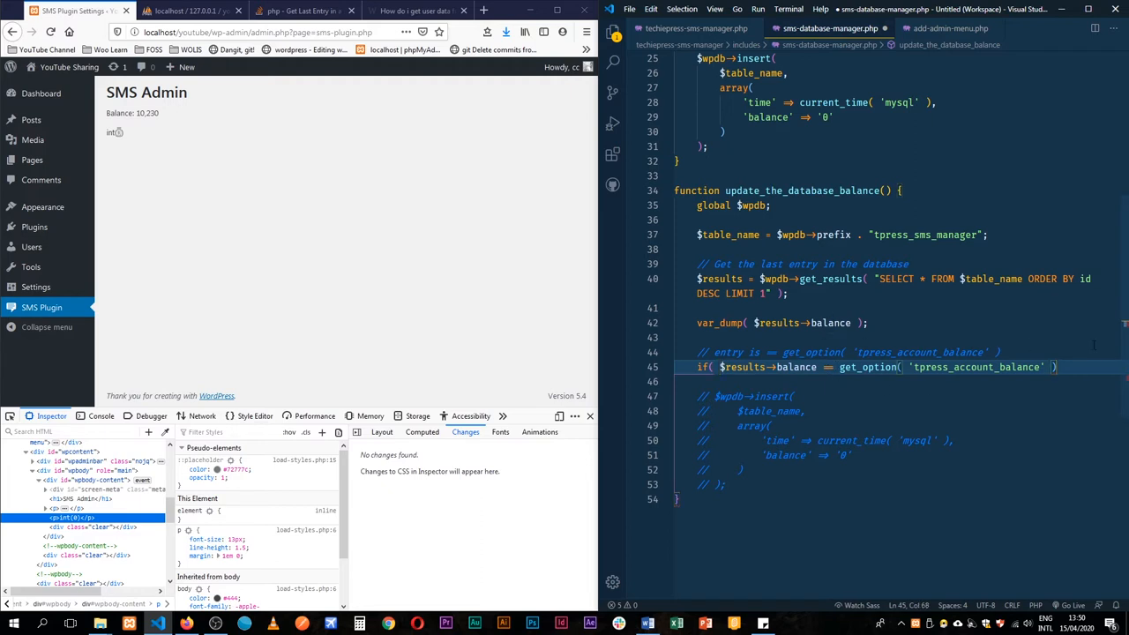
Add { return; } to the matching-balance if and select the debug var_dump to remove.
text({)
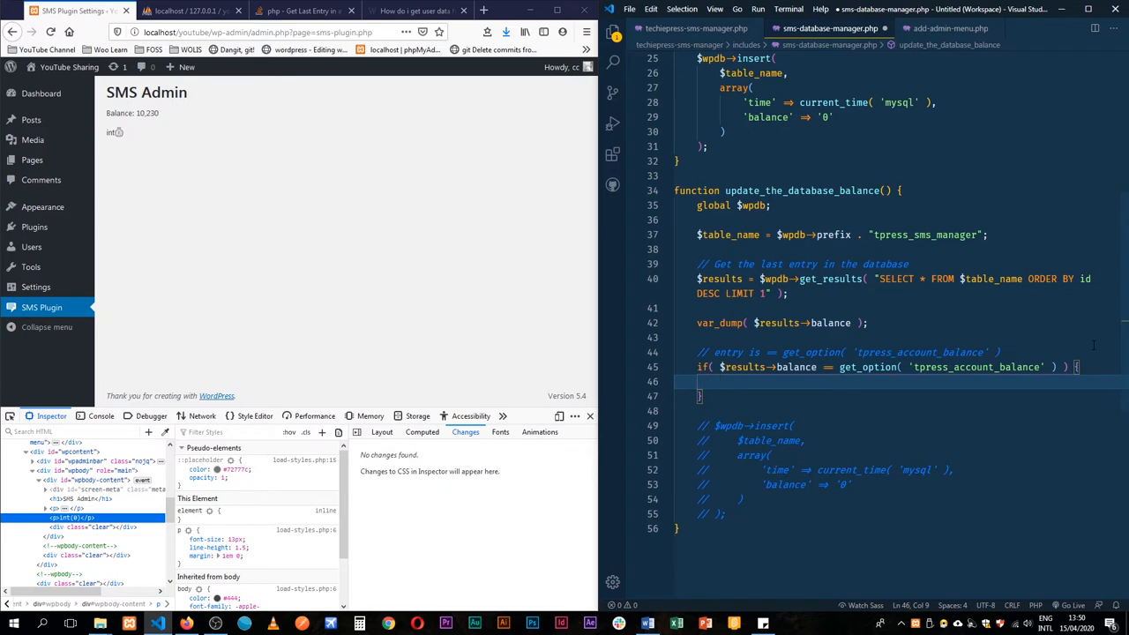
text(return;)
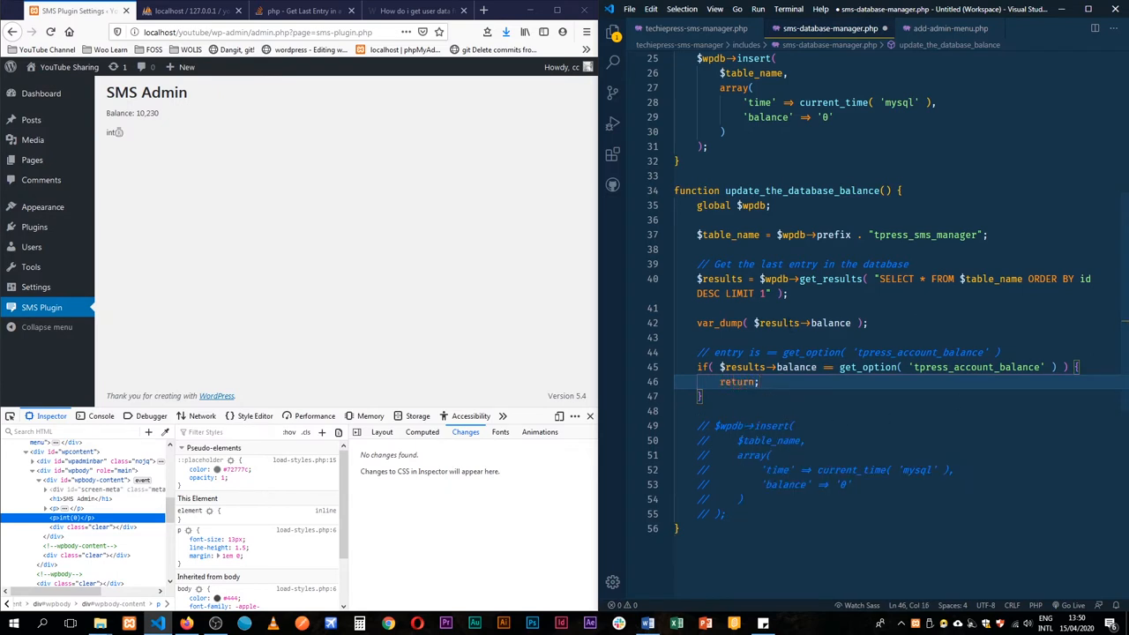
double_click(776, 322)
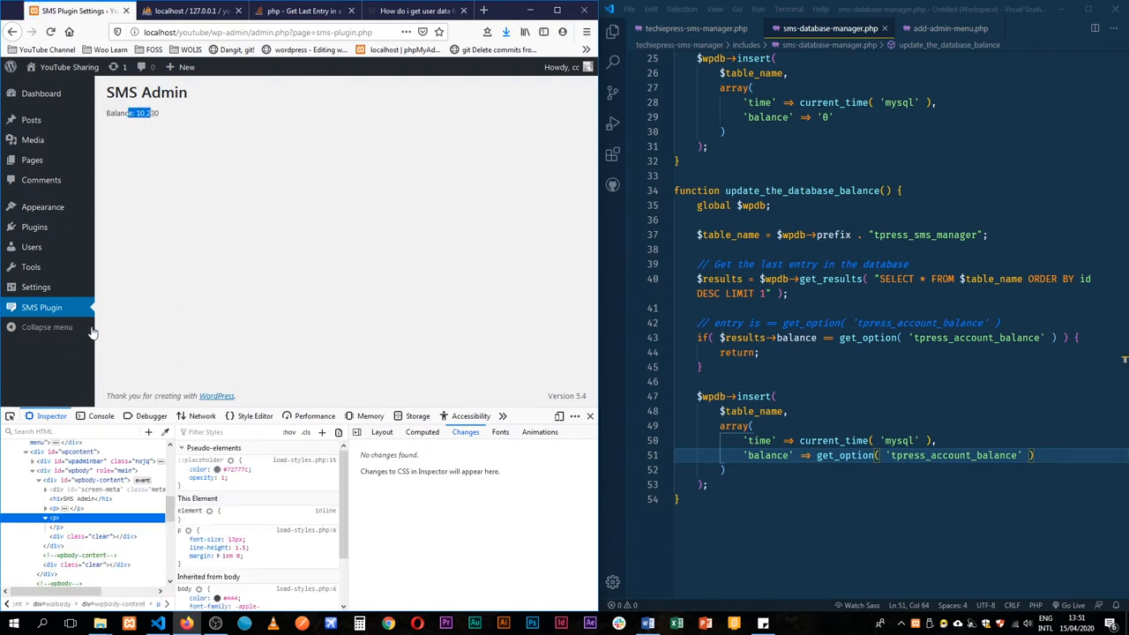
Reload the SMS Admin page twice, view add-admin-menu.php, and return to phpMyAdmin.
click(189, 10)
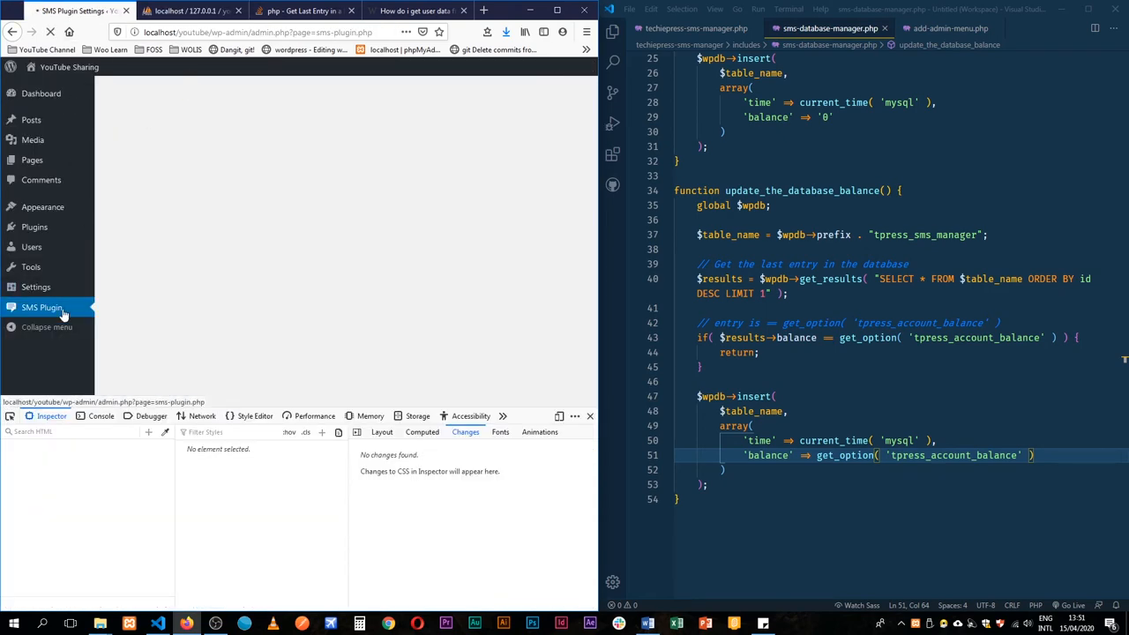
click(42, 307)
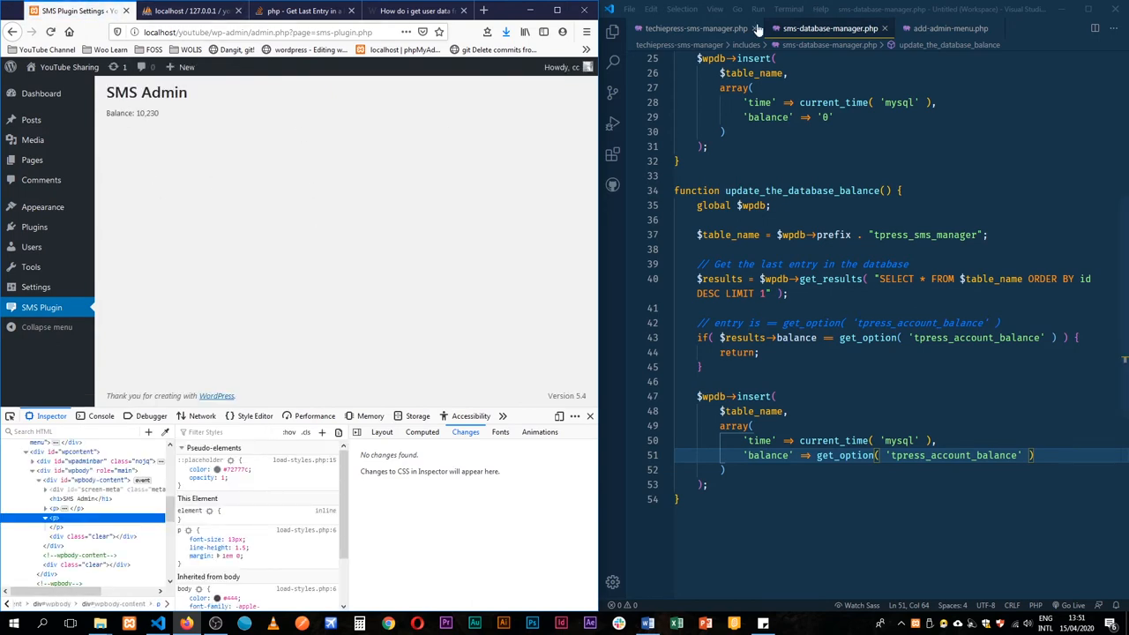
click(951, 27)
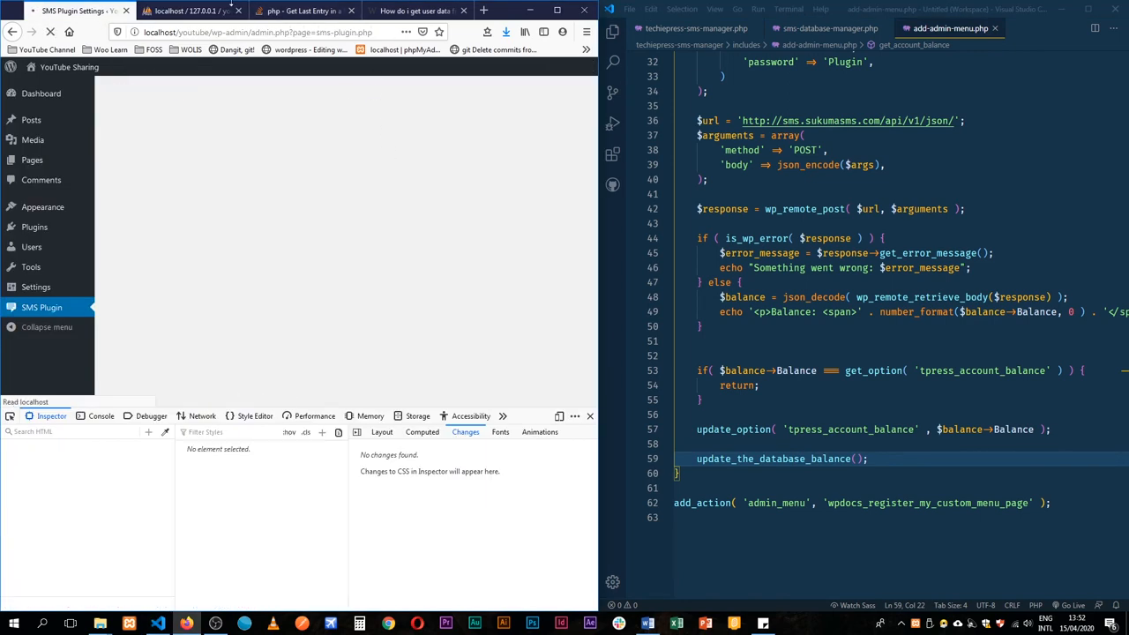
click(192, 10)
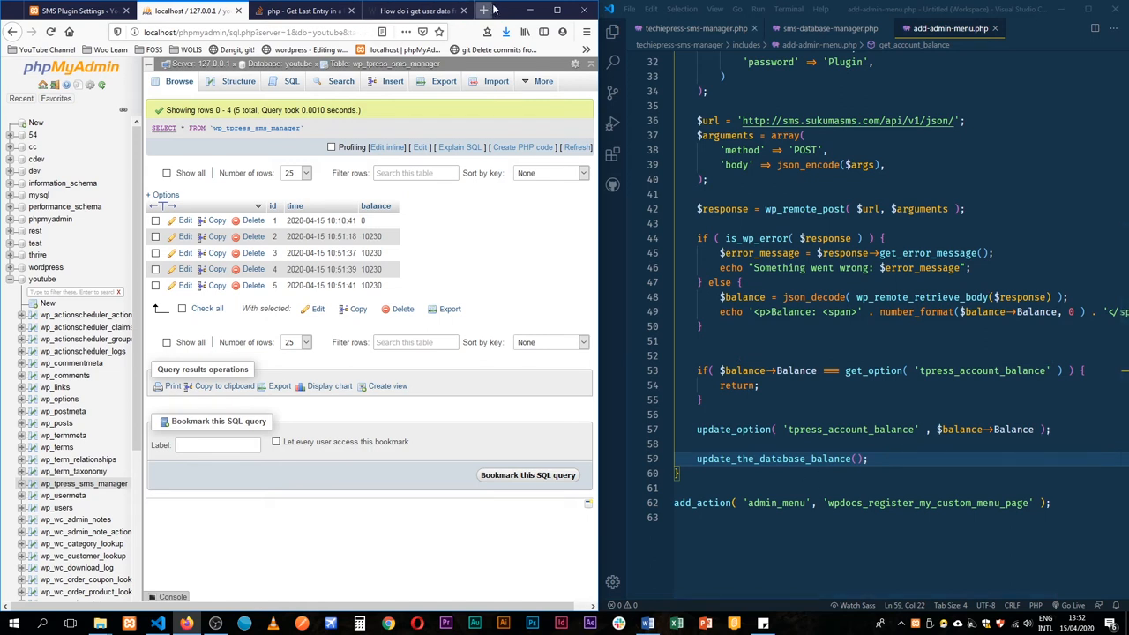
mouse_move(483, 10)
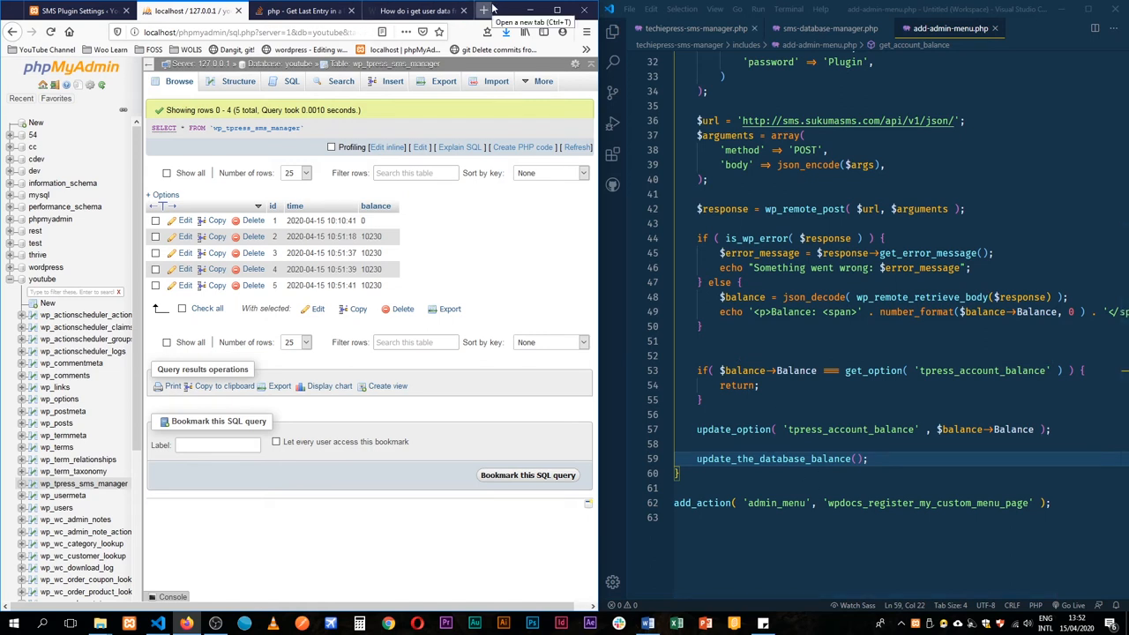
mouse_move(484, 10)
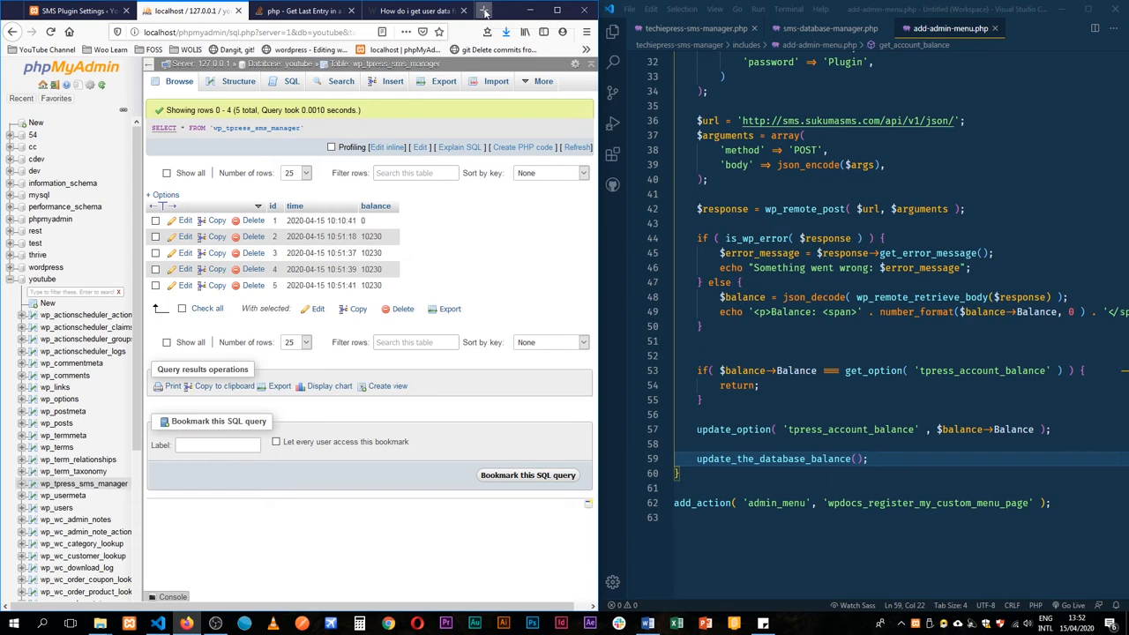
Open a new Firefox tab beside phpMyAdmin.
click(484, 9)
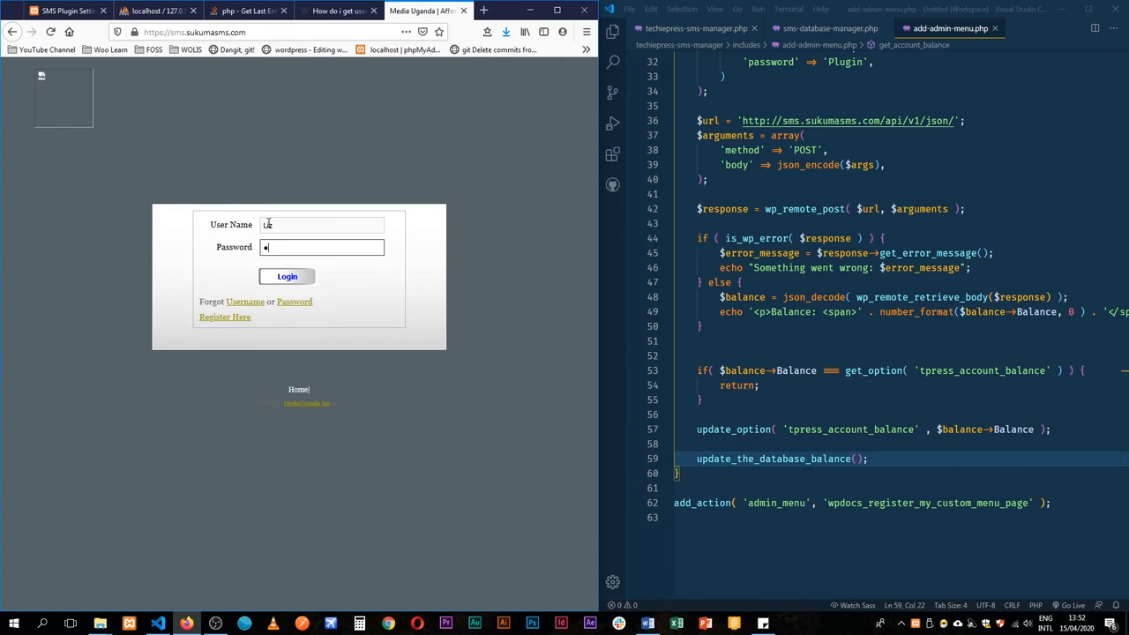
Send a 'Video deduction' SMS with sender ID 'Voila' from Sukuma SMS and close the summary.
click(287, 276)
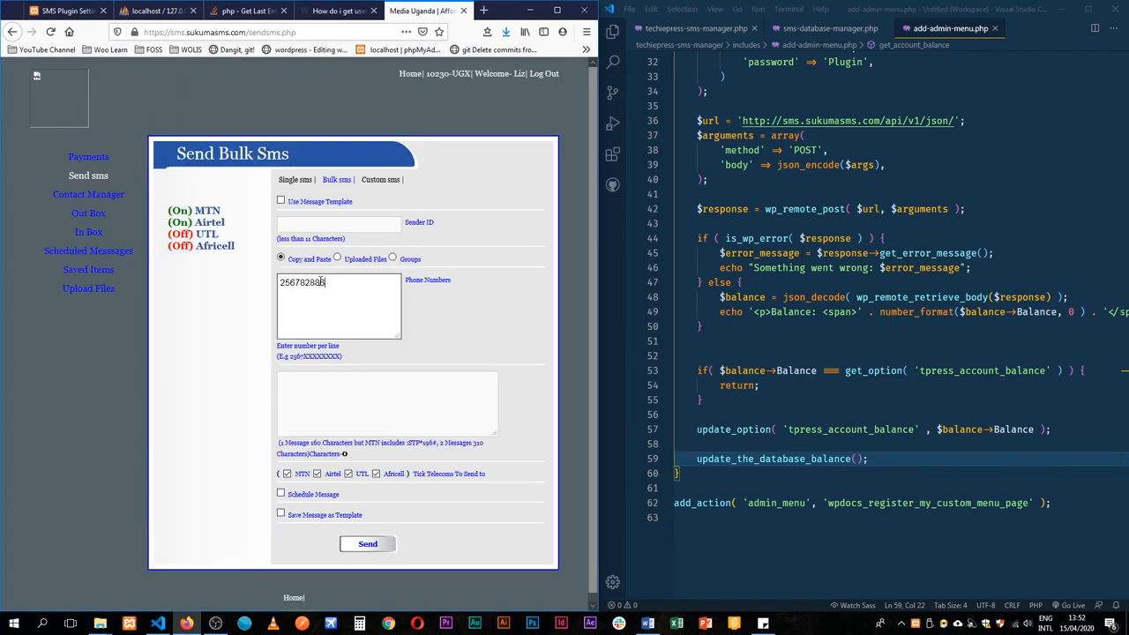
text(Video deduc)
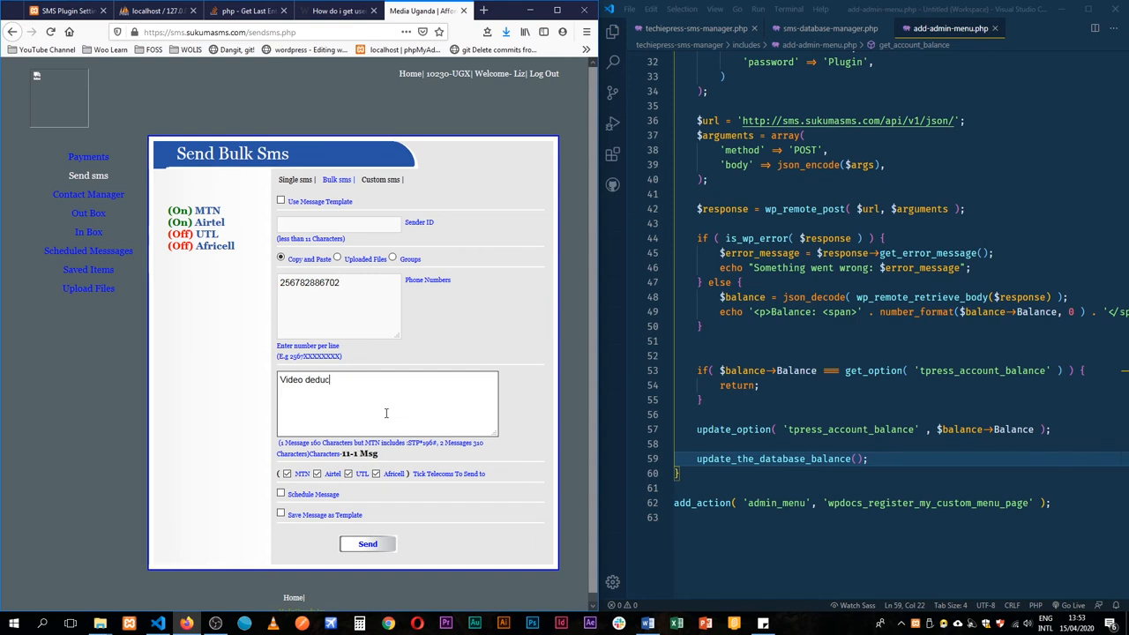
text(Voila)
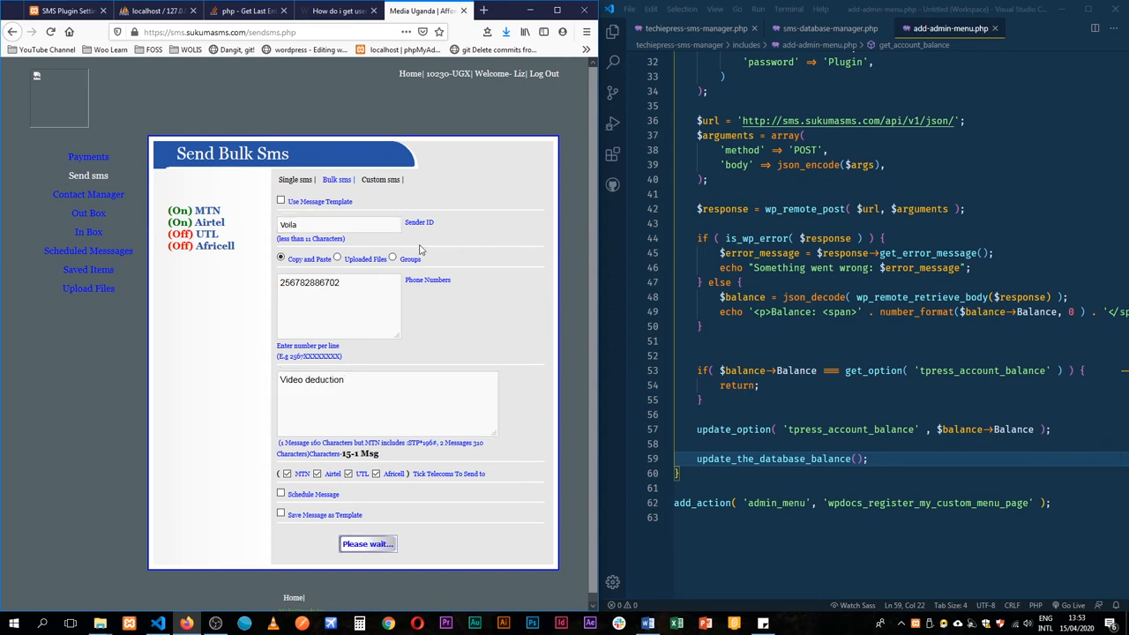
click(368, 543)
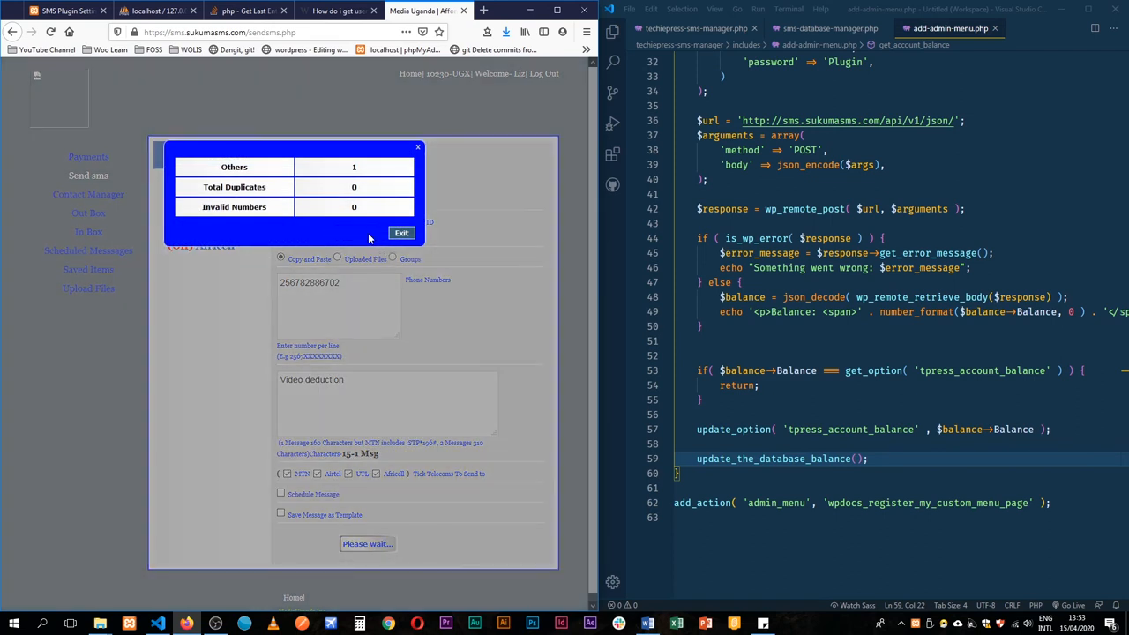
click(401, 232)
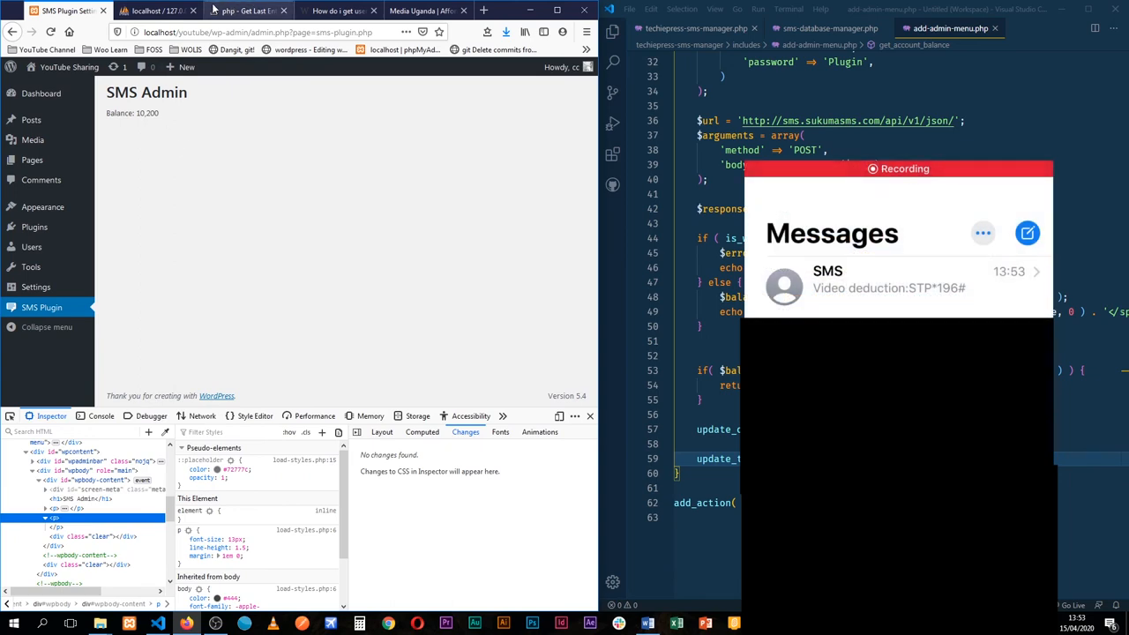
Reload the wp_tpress_sms_manager table in phpMyAdmin to check for a new balance row.
click(159, 10)
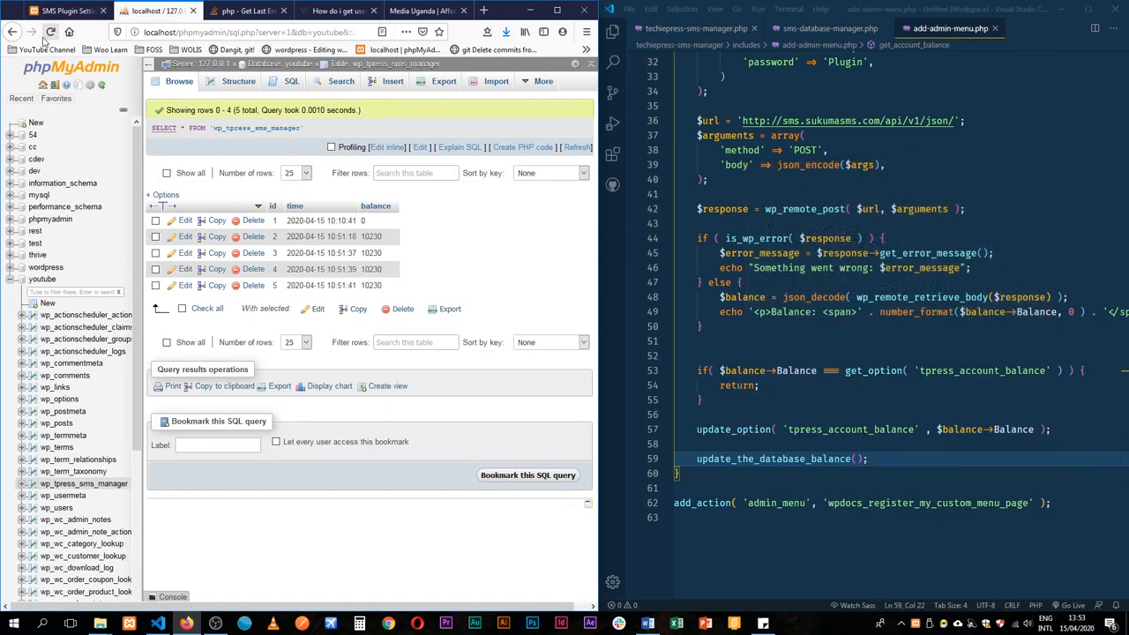